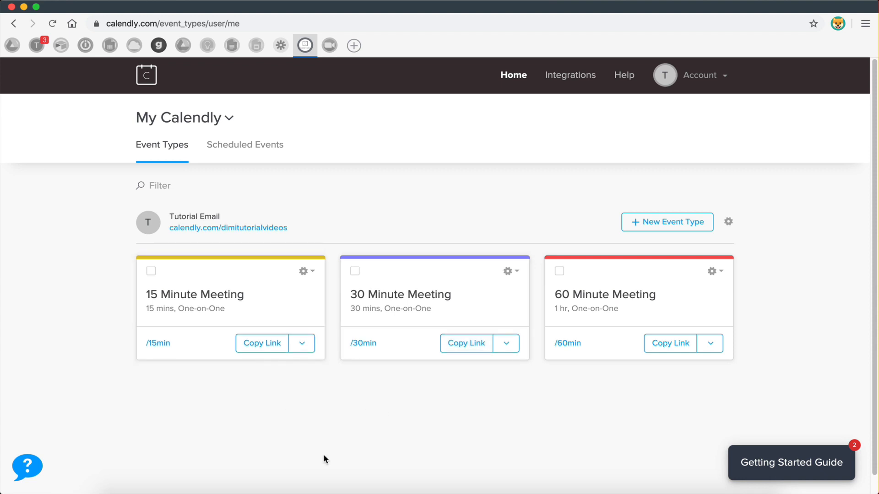
pyautogui.moveTo(596, 323)
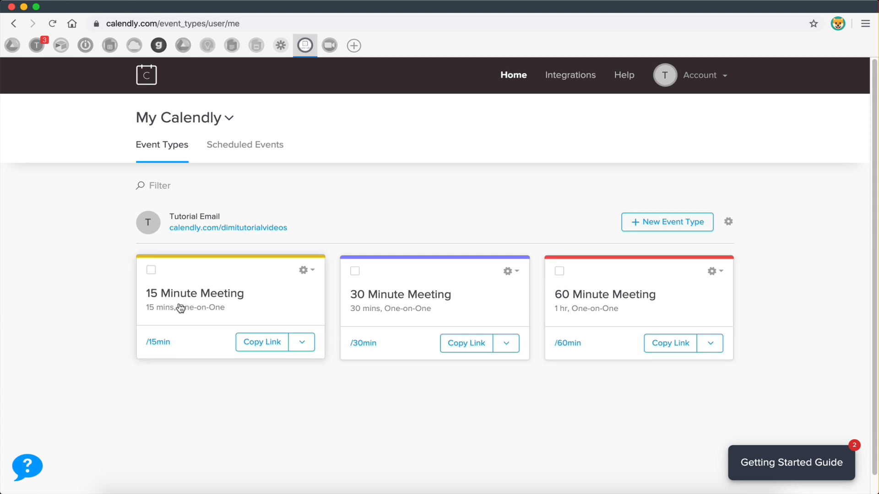
pyautogui.moveTo(605, 313)
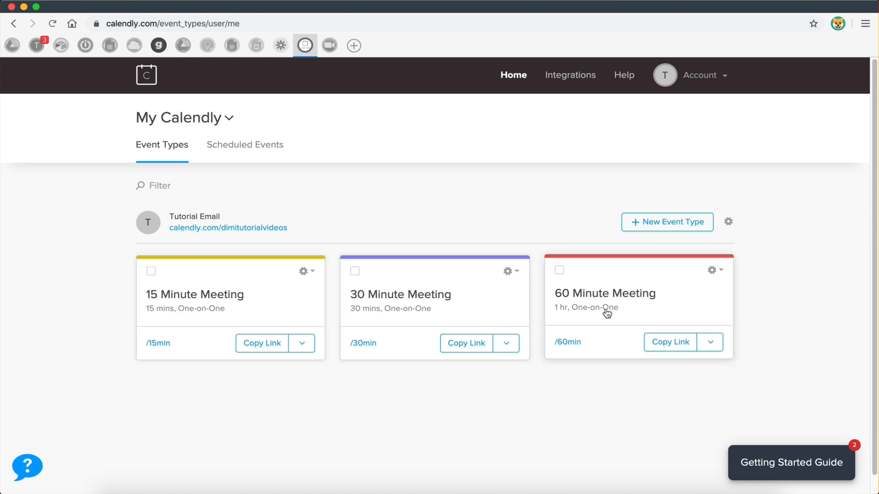
pyautogui.moveTo(359, 414)
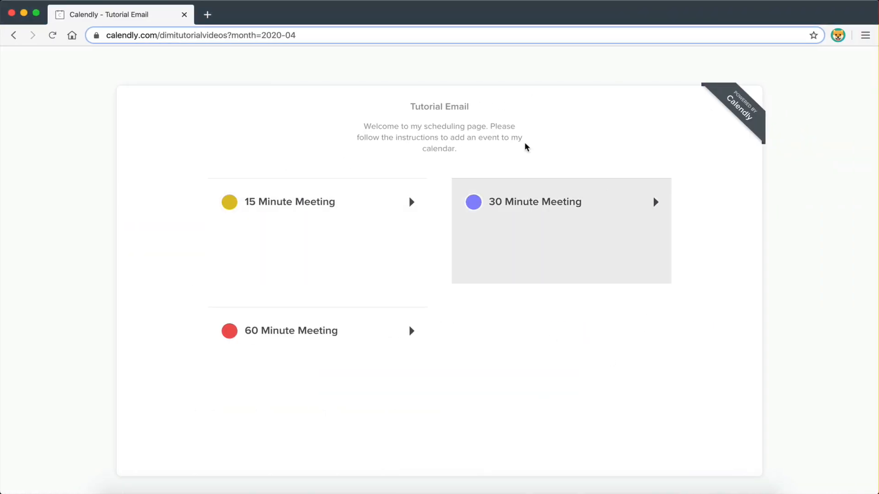
pyautogui.moveTo(718, 240)
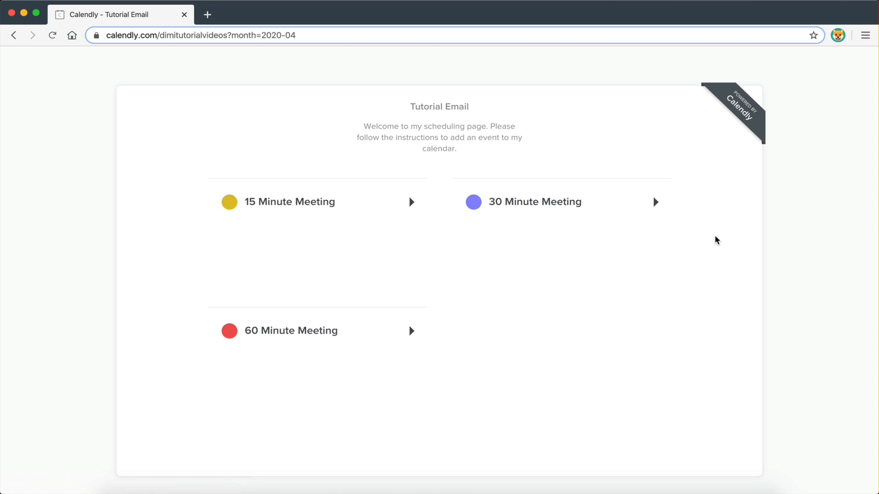
pyautogui.moveTo(318, 257)
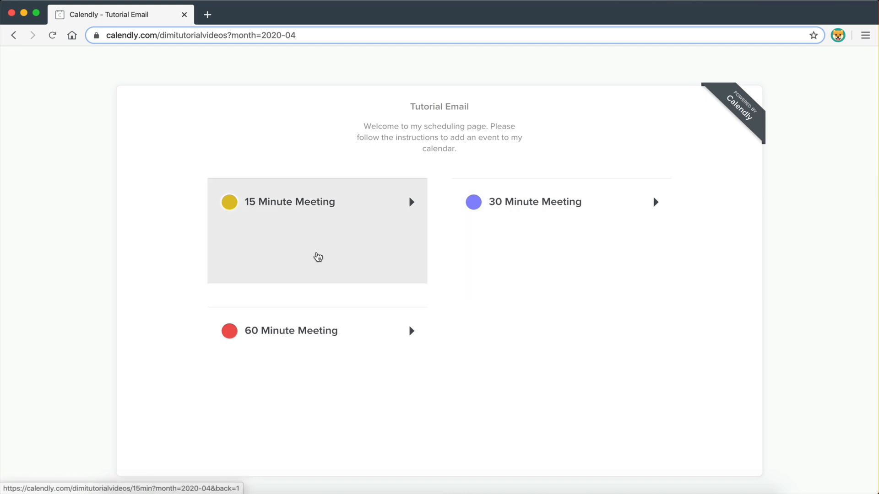
# Pick the 15 Minute Meeting, Thursday April 2 at 10:15am, reaching the invitee details form
pyautogui.click(317, 202)
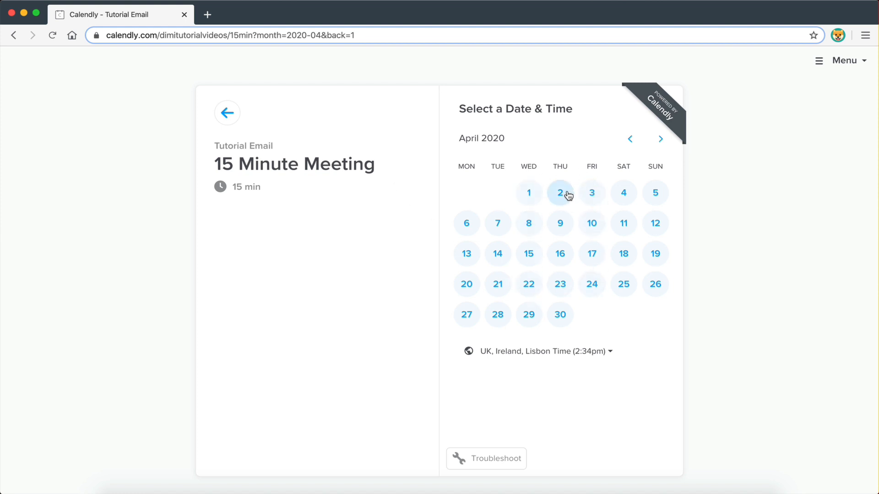
pyautogui.click(559, 193)
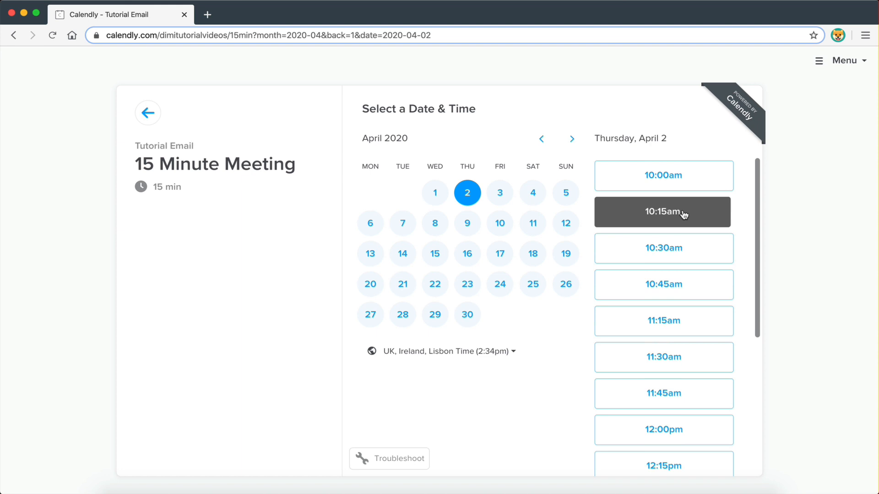
pyautogui.click(663, 211)
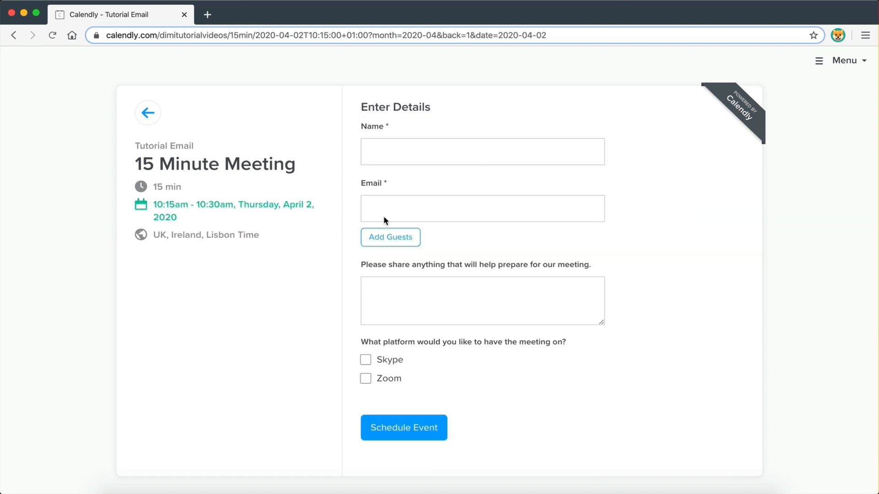
pyautogui.moveTo(438, 318)
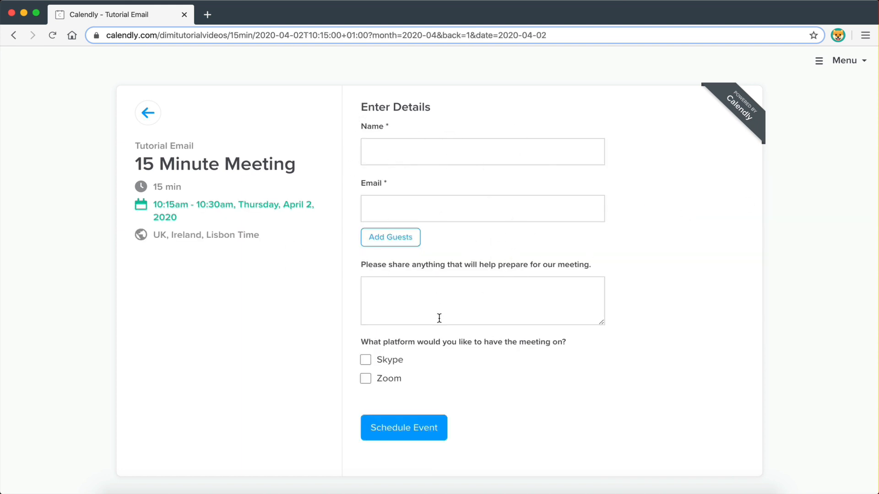
# Back out of the booking preview and return to the event types dashboard
pyautogui.click(147, 112)
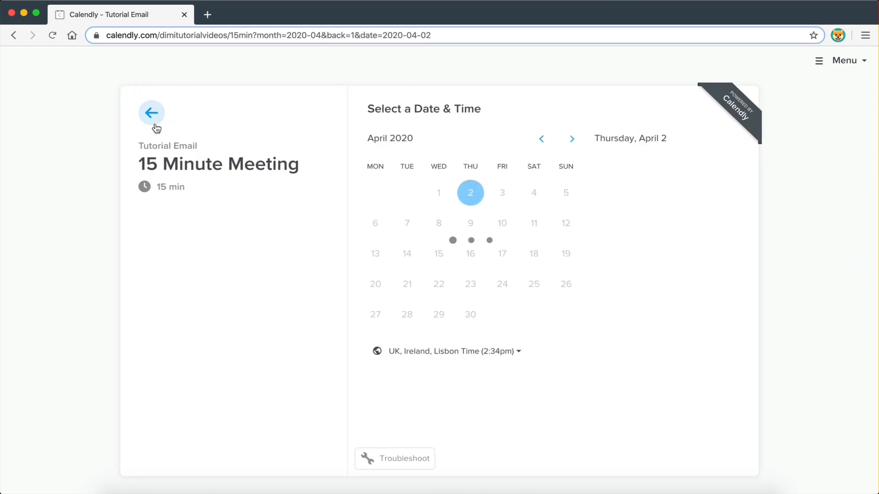
pyautogui.click(151, 113)
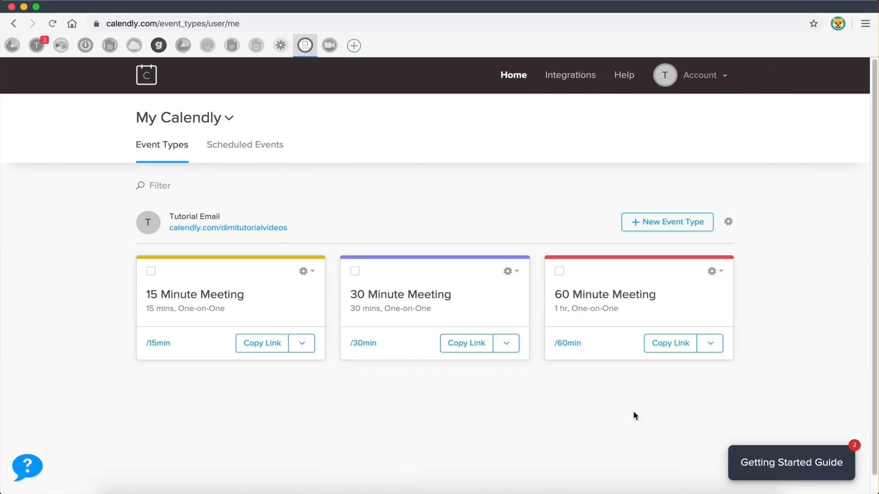
# Create a new One-on-One event type, landing on its empty setup form
pyautogui.click(667, 222)
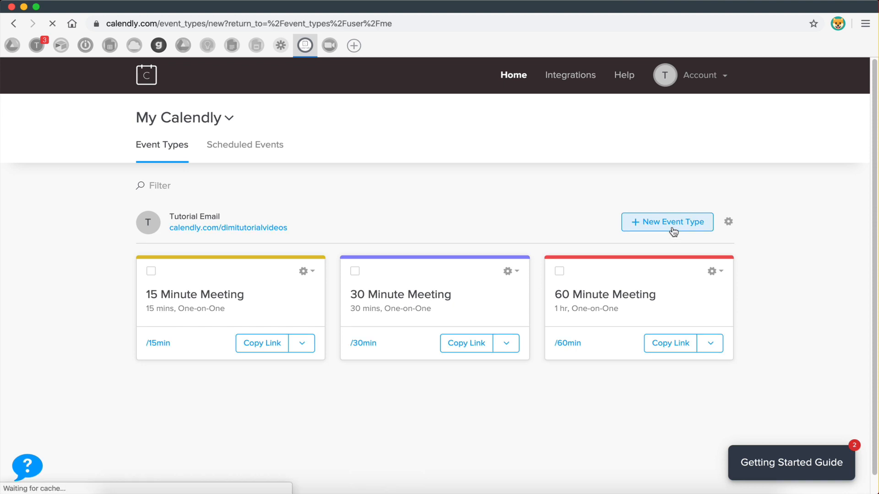
pyautogui.click(666, 222)
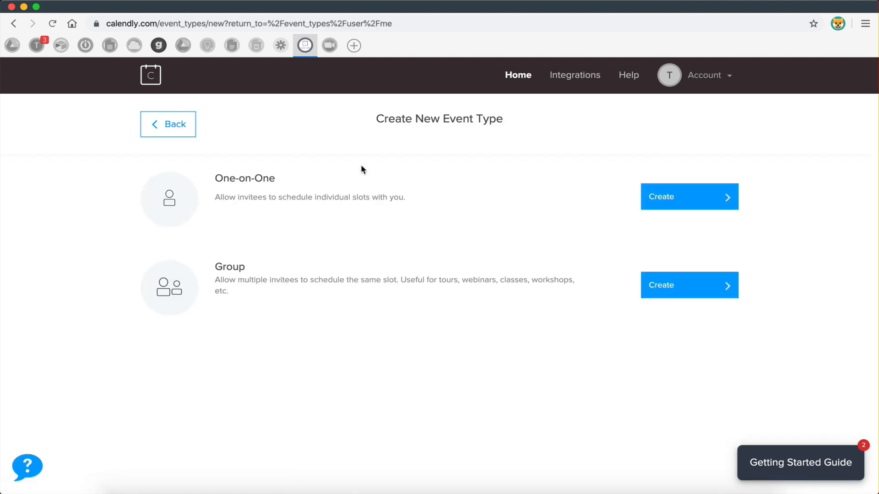
pyautogui.moveTo(679, 203)
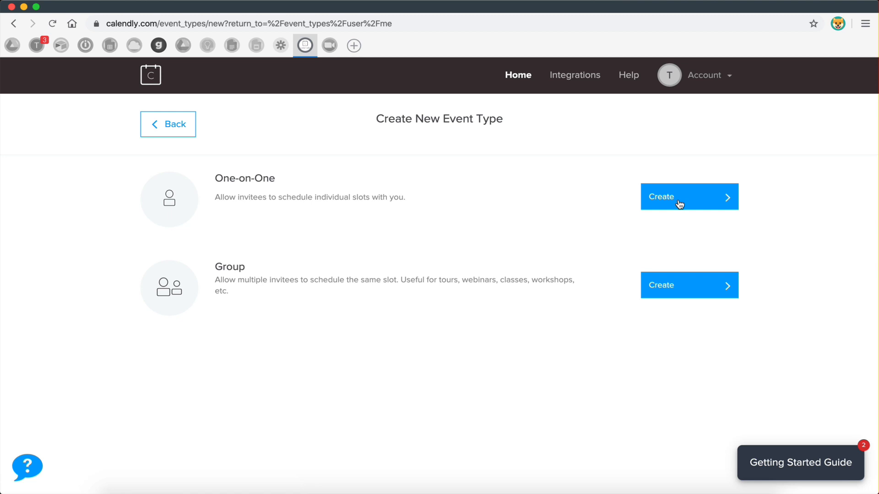
pyautogui.click(688, 196)
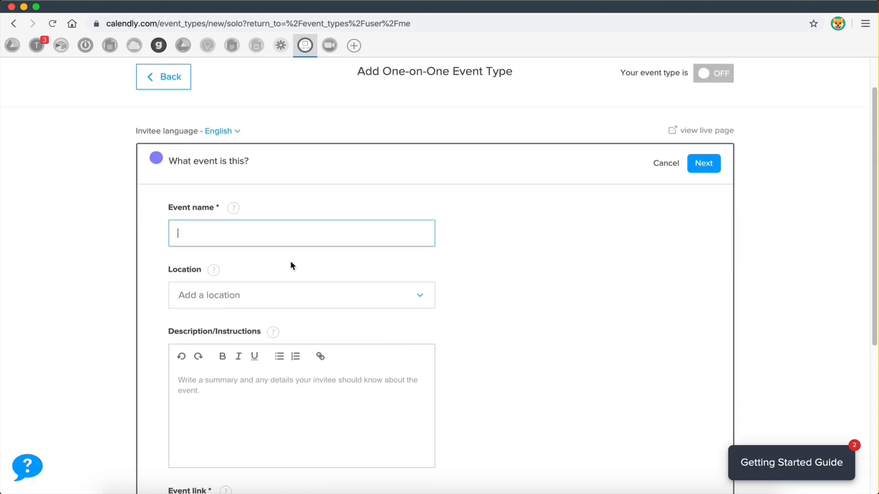
# Name the event Progress Meeting, giving it the progress-meeting link
pyautogui.write('P')
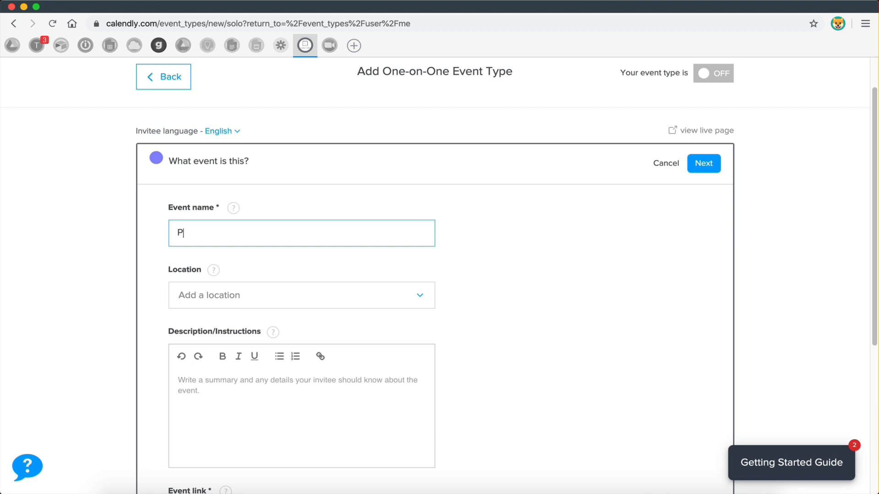
pyautogui.write('rogress Meetin')
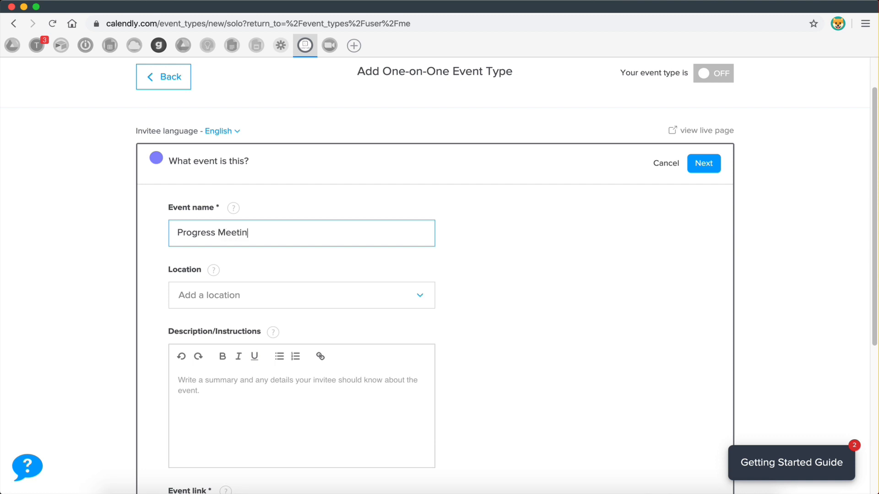
pyautogui.write('g')
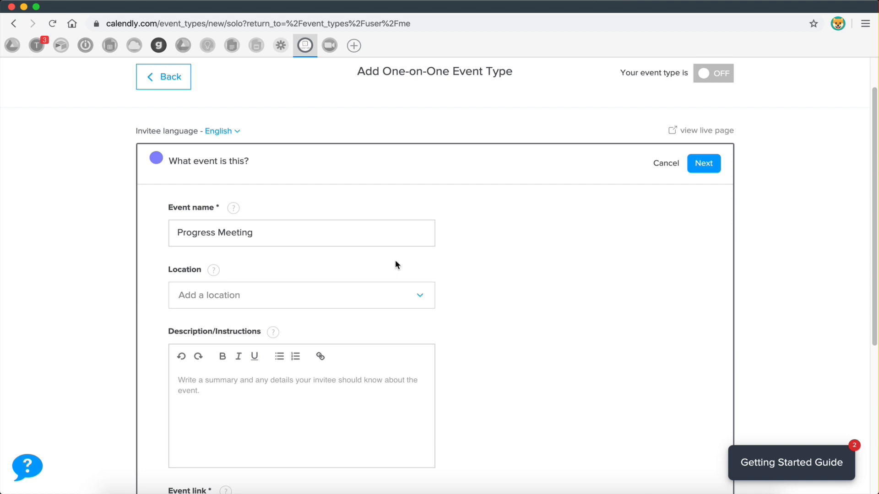
pyautogui.scroll(-3)
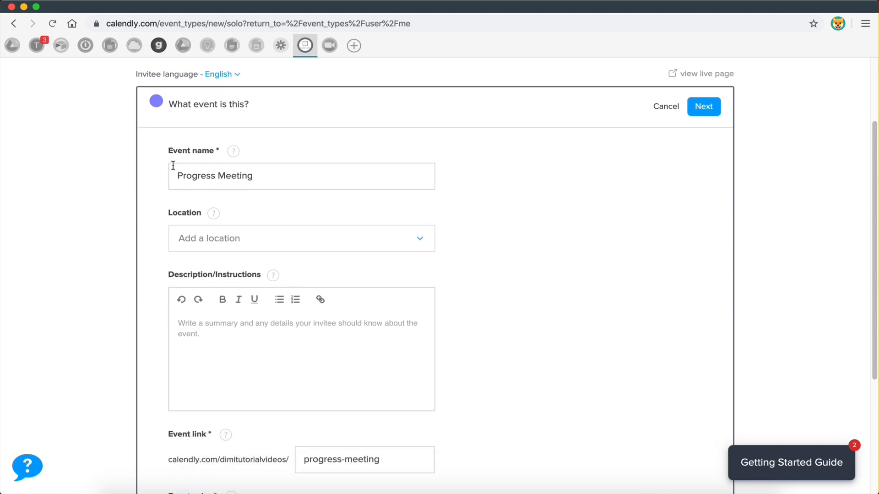
pyautogui.click(301, 176)
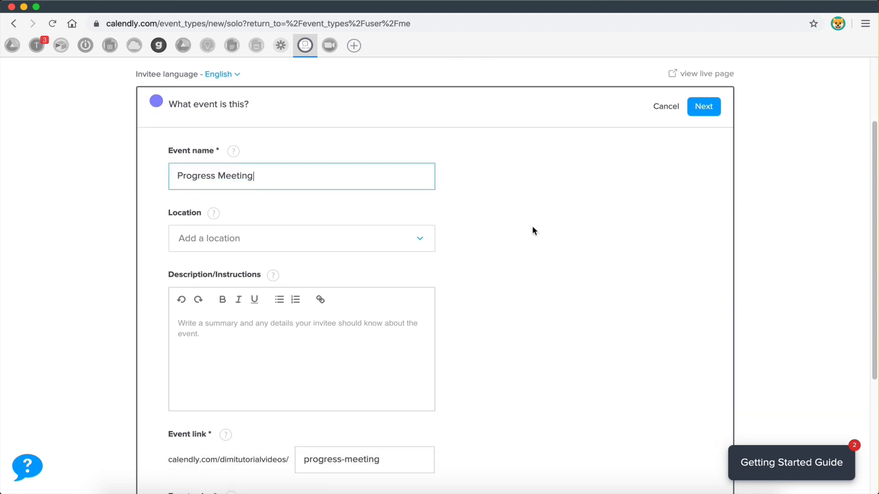
# Describe the meeting as one consultation clients can set up to go through their progress
pyautogui.scroll(-3)
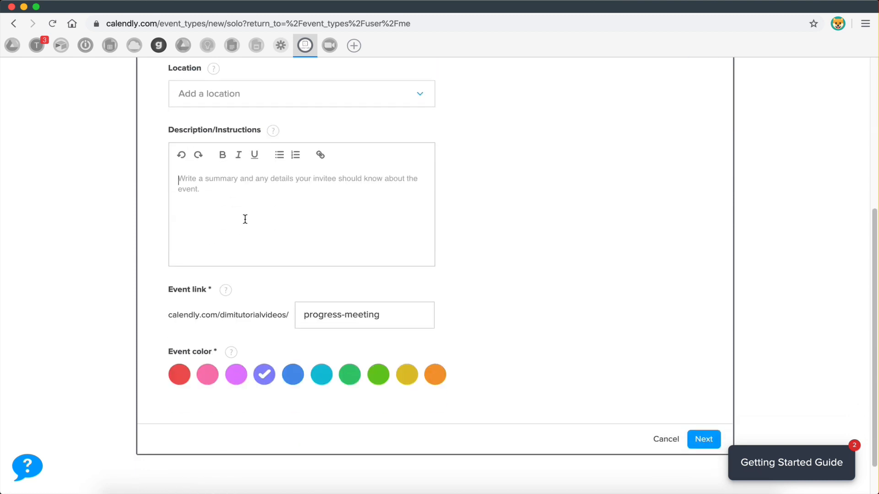
pyautogui.write('This is a')
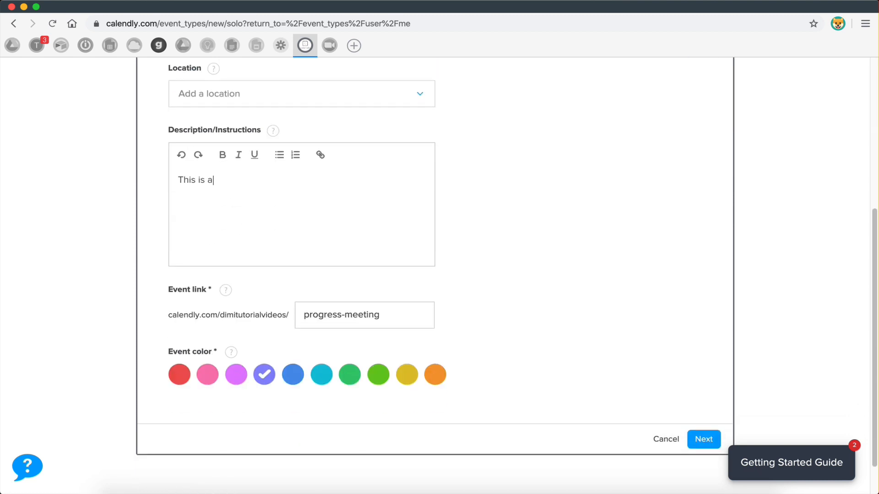
pyautogui.write('meeting that an')
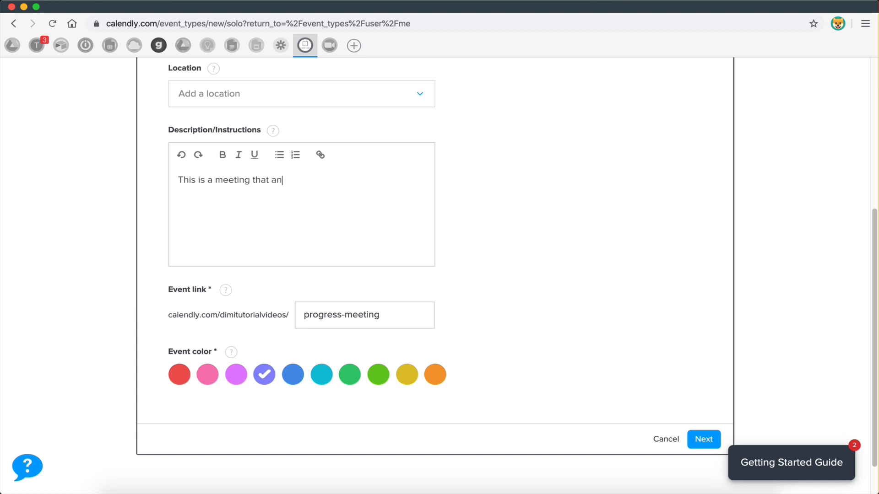
pyautogui.write('y of my con')
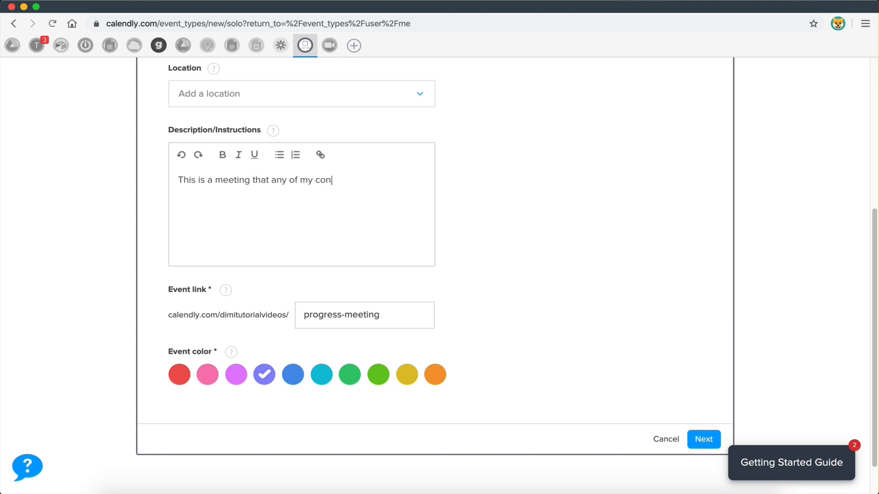
pyautogui.write('sulat')
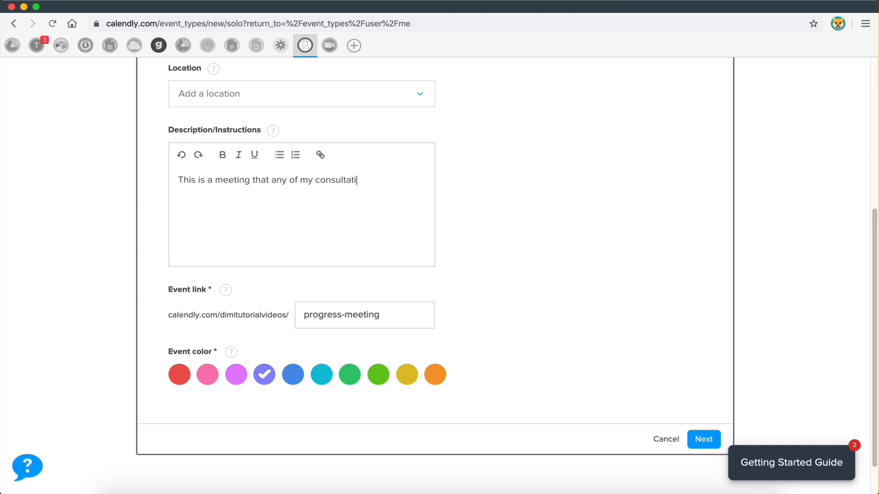
pyautogui.write('on client')
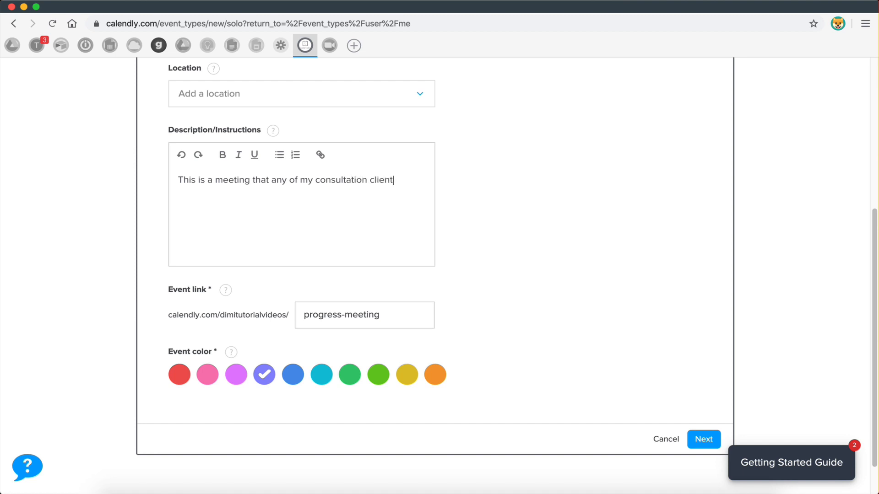
pyautogui.write("s can setup. Let's go through your progress and see where you are at the moment!")
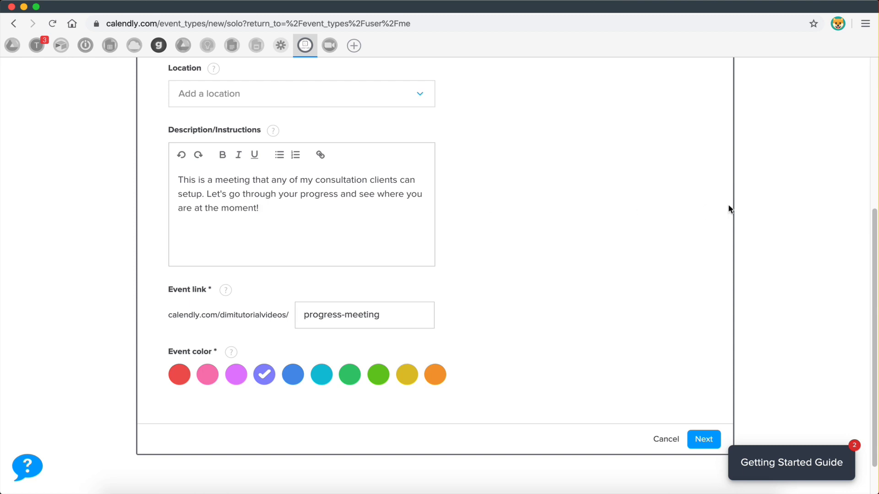
# Change the Progress Meeting event colour from purple to teal
pyautogui.scroll(-3)
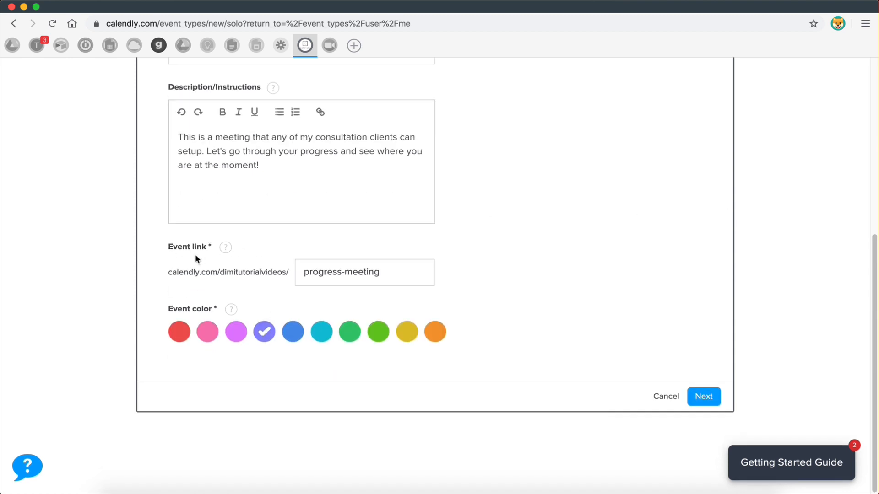
pyautogui.moveTo(171, 273)
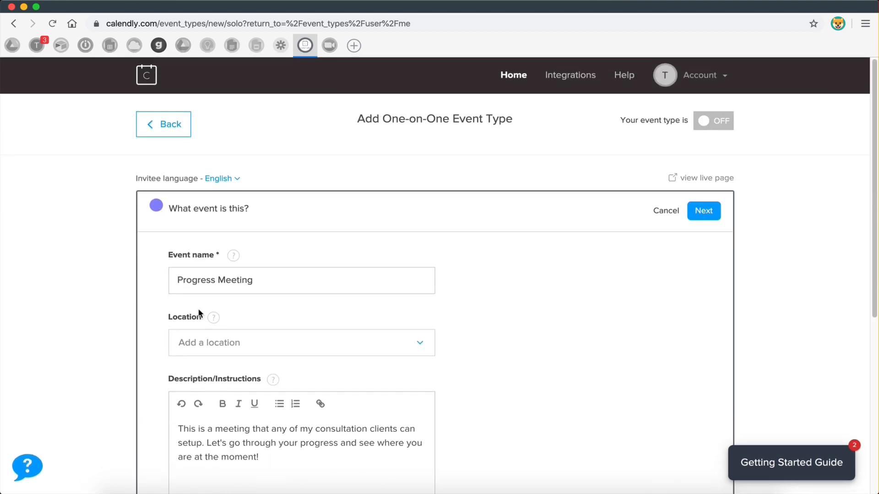
pyautogui.scroll(-3)
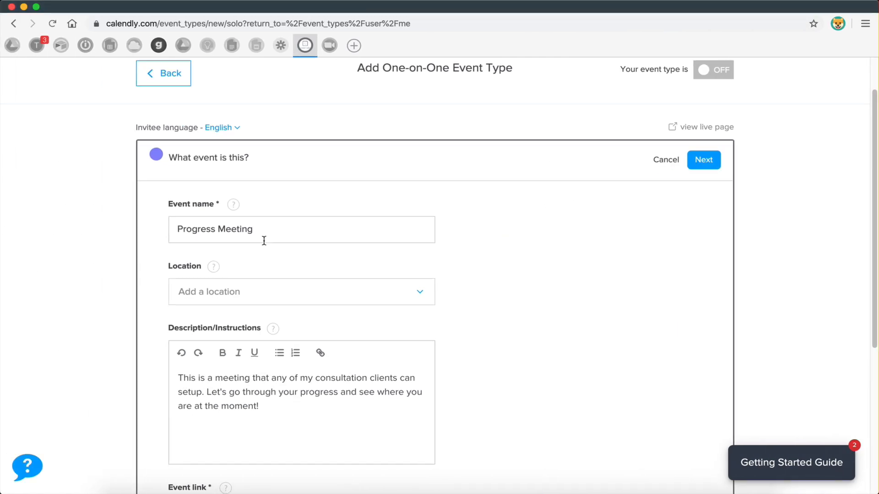
pyautogui.scroll(-3)
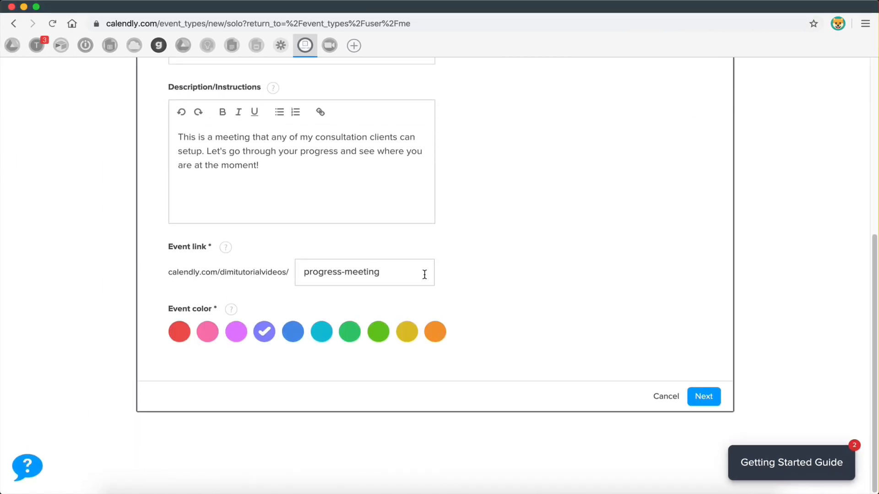
pyautogui.click(320, 331)
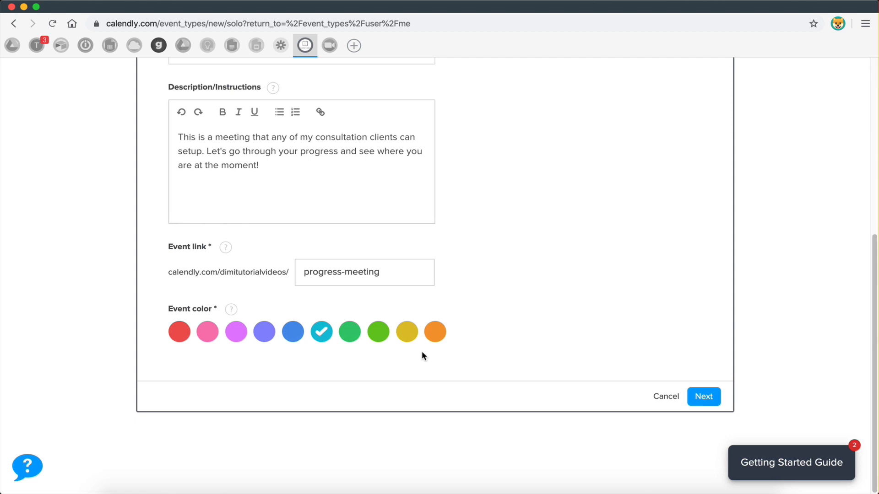
# Save the event details and move on to booking settings, keeping the 30 min duration
pyautogui.click(703, 396)
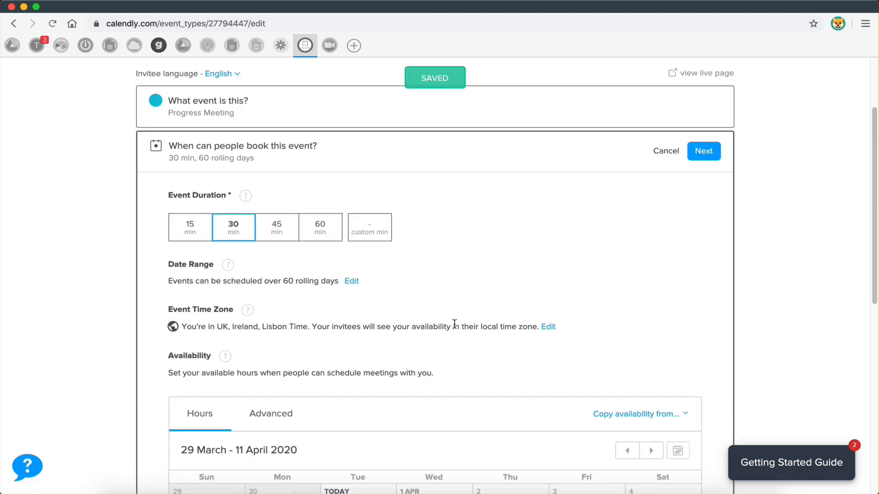
pyautogui.scroll(-3)
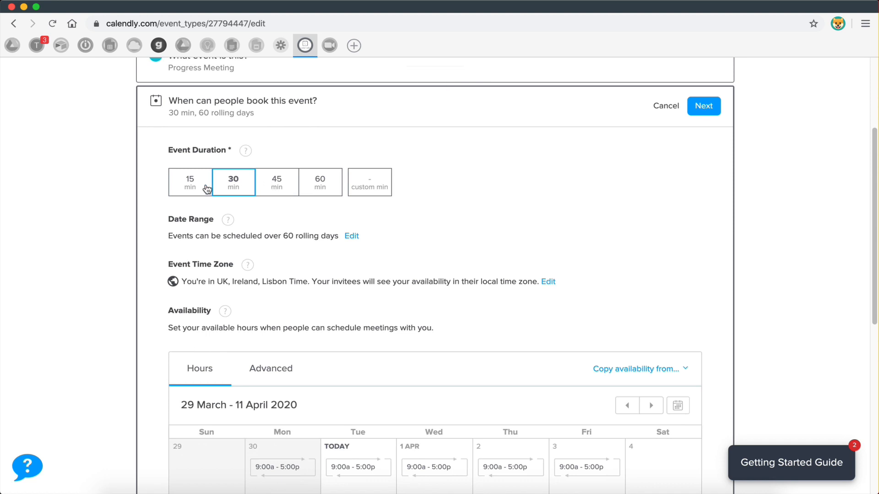
pyautogui.click(276, 181)
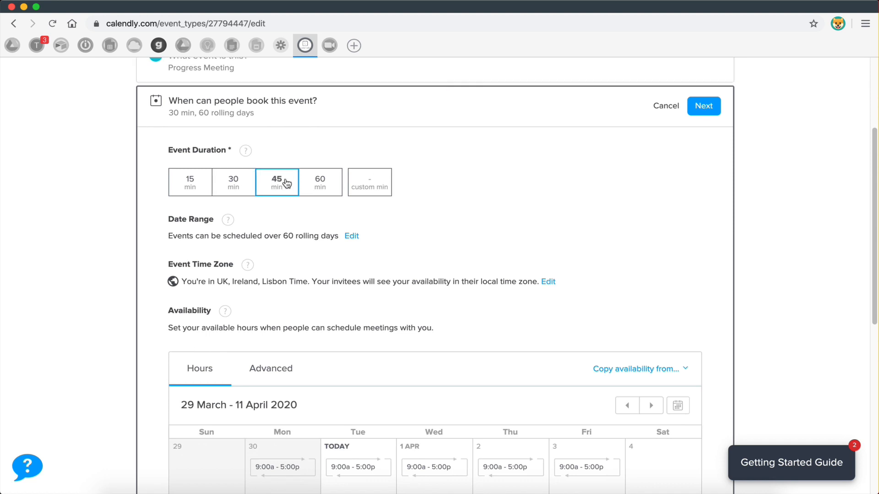
pyautogui.click(234, 127)
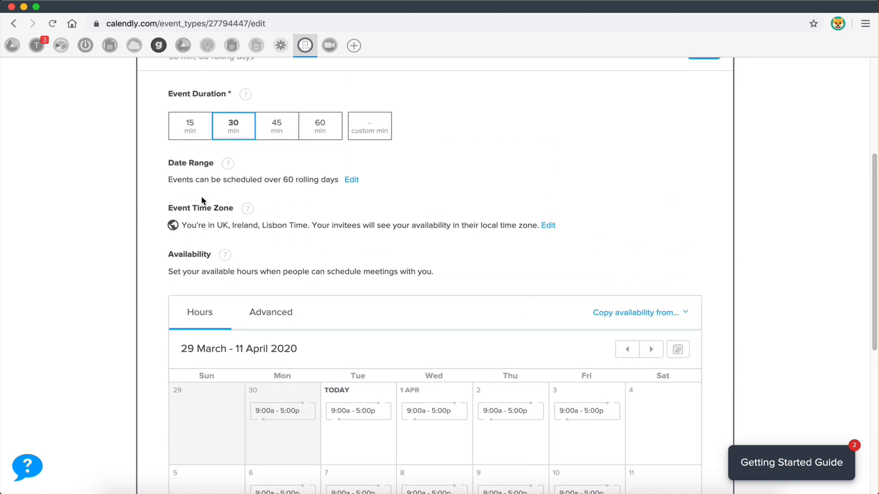
pyautogui.moveTo(330, 186)
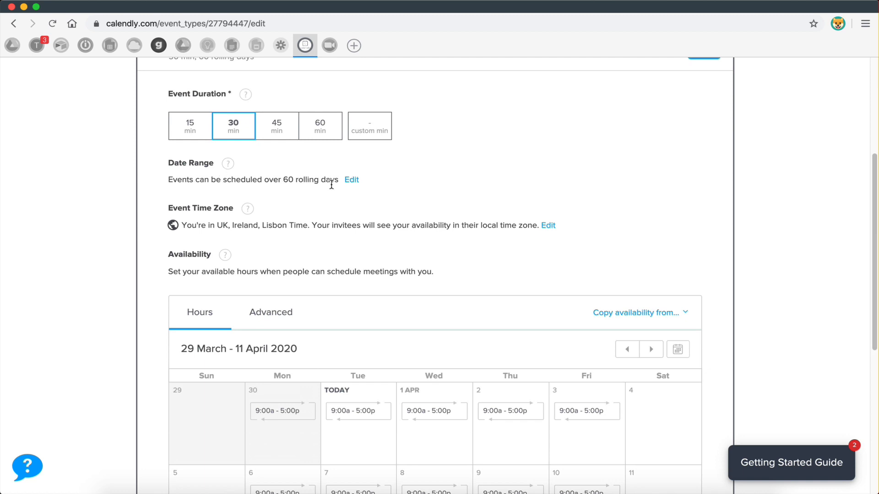
pyautogui.moveTo(350, 194)
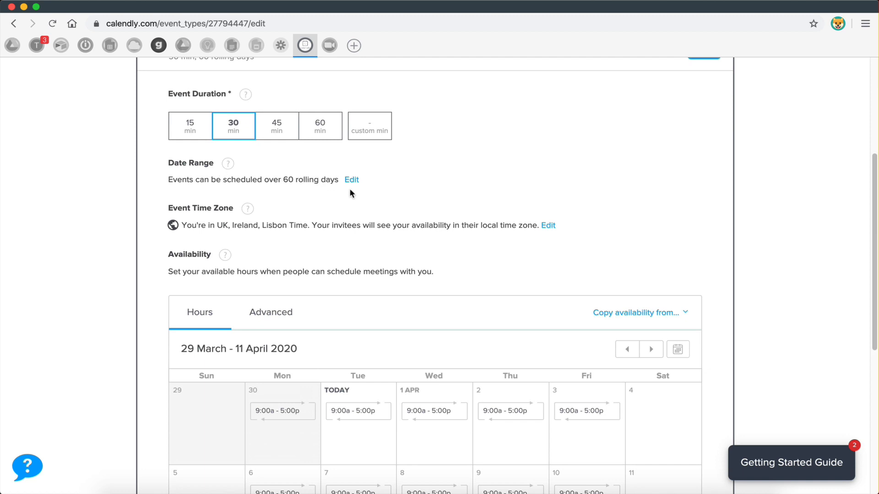
# Read and dismiss the Date Range explanation tooltip
pyautogui.click(228, 163)
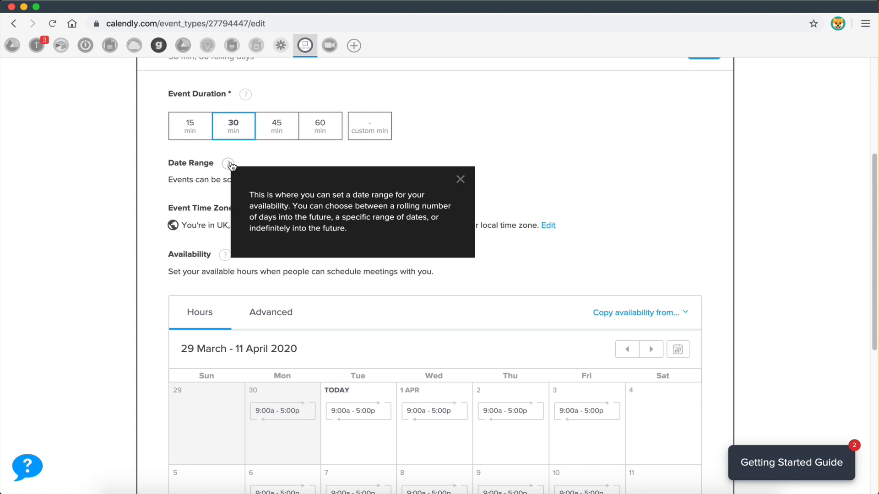
pyautogui.moveTo(407, 203)
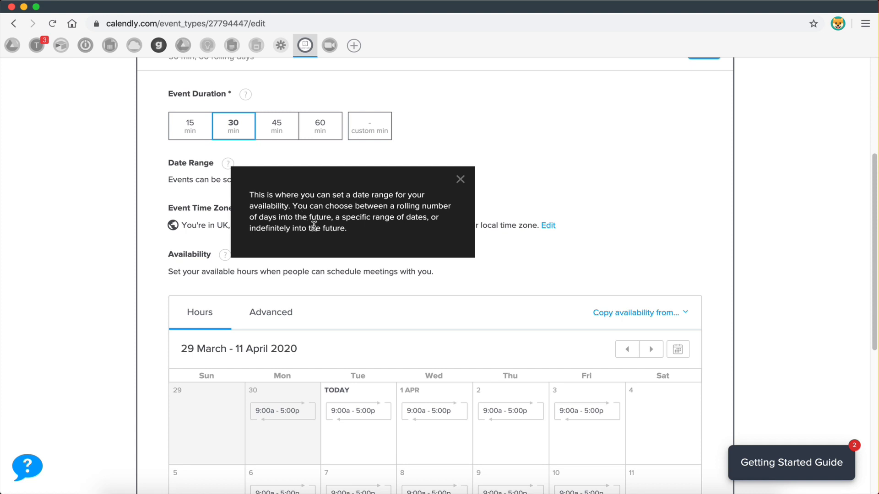
pyautogui.moveTo(362, 229)
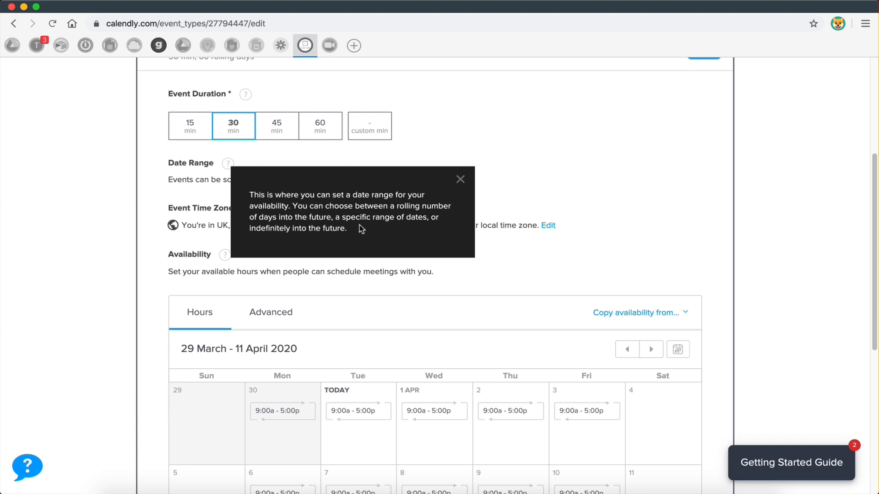
pyautogui.click(460, 179)
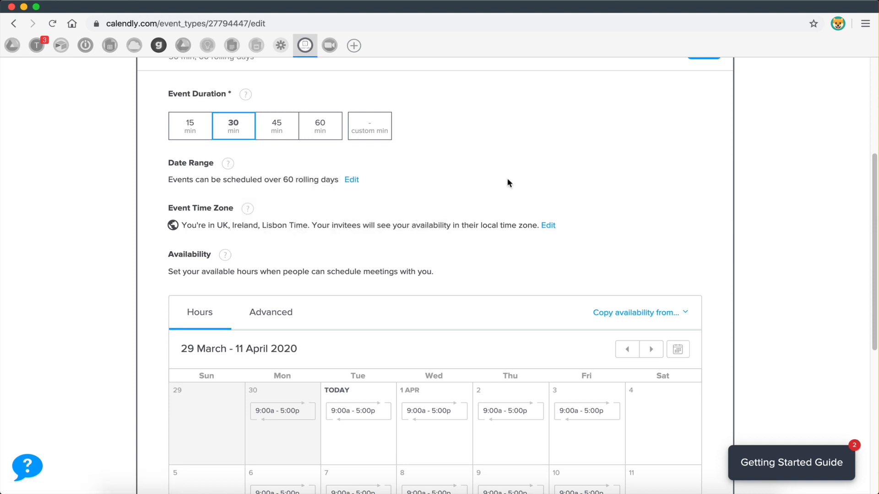
pyautogui.scroll(-3)
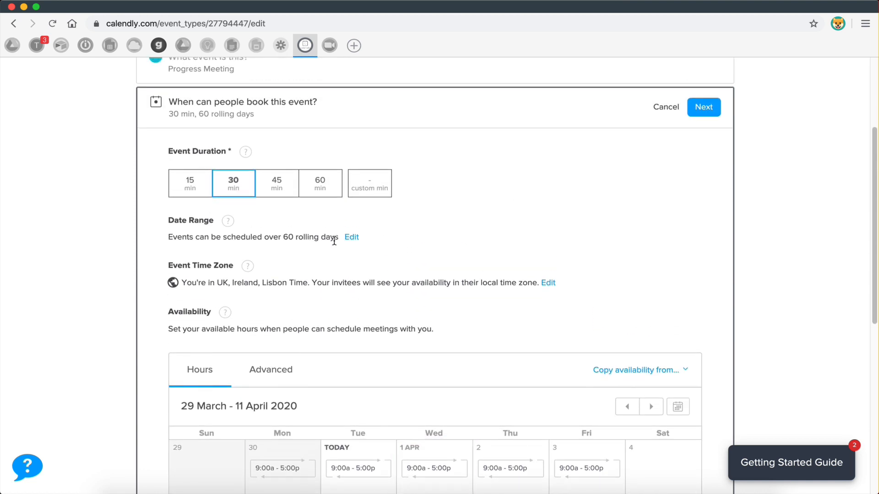
# Set the Date Range to Indefinitely instead of 60 rolling days and apply it
pyautogui.click(352, 237)
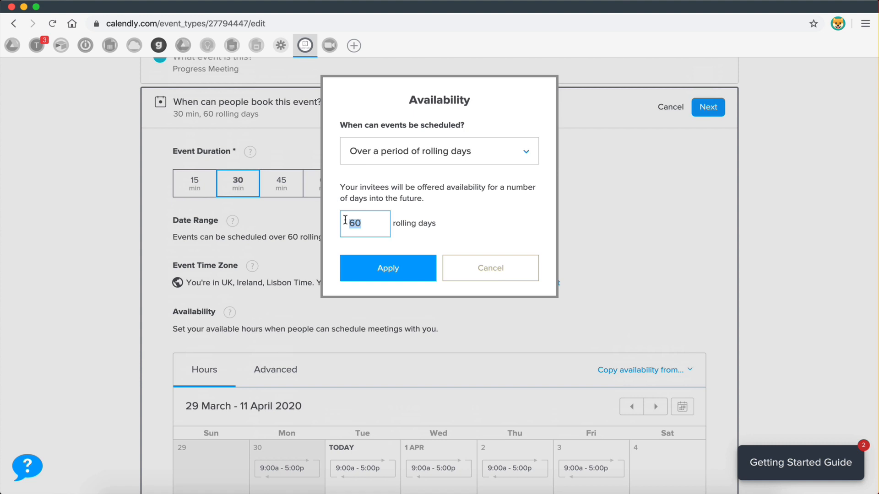
pyautogui.click(439, 151)
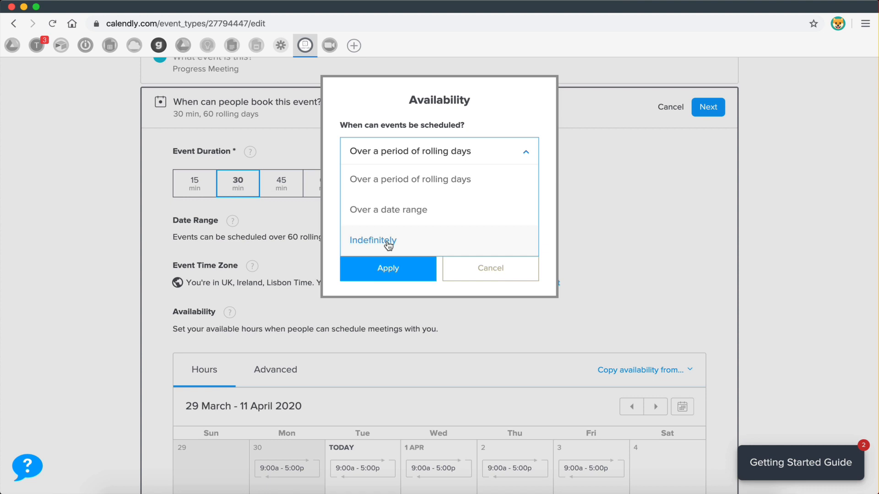
pyautogui.click(373, 240)
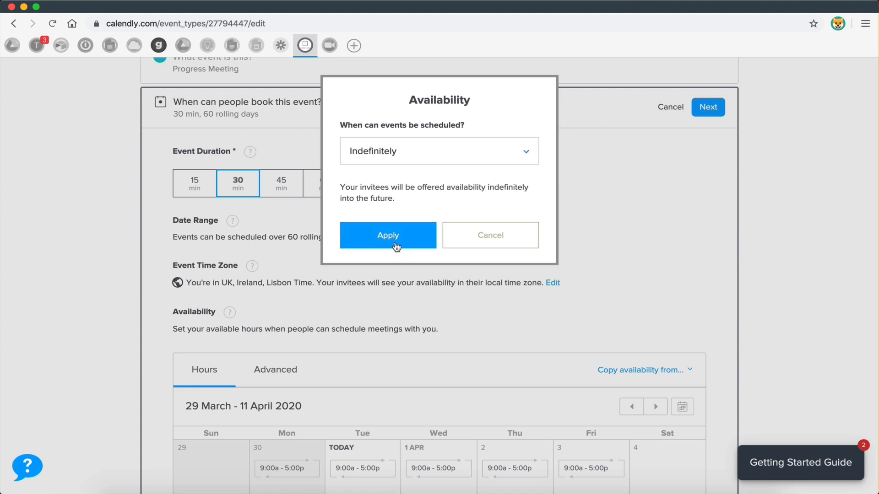
pyautogui.click(388, 235)
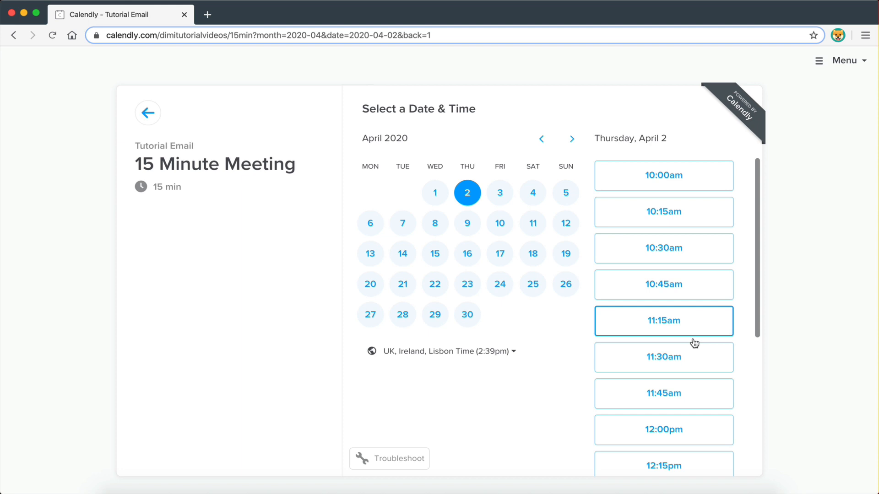
pyautogui.moveTo(501, 390)
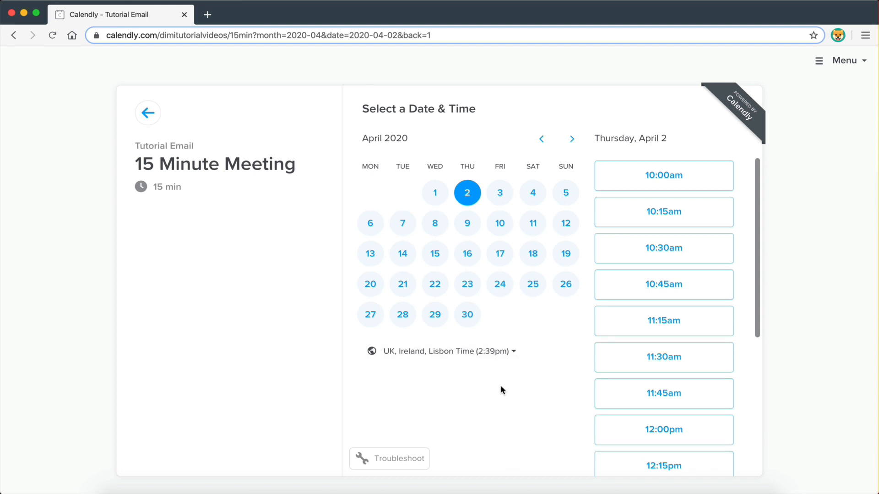
pyautogui.moveTo(547, 400)
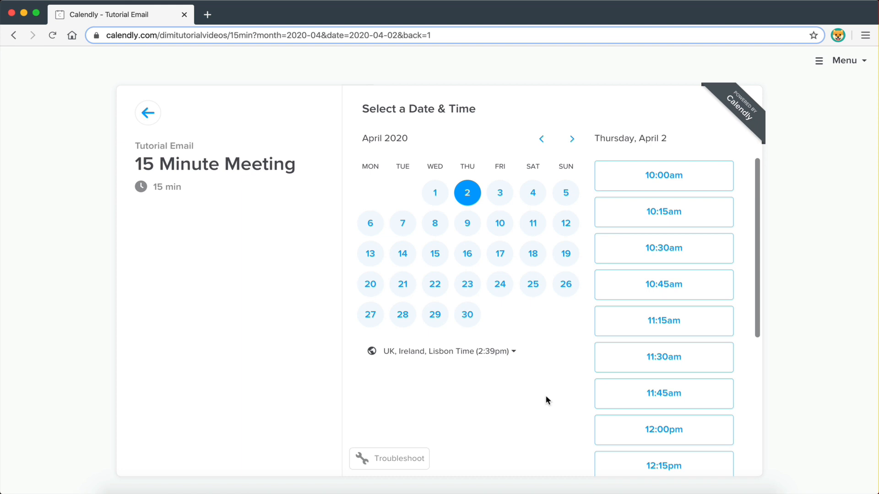
pyautogui.moveTo(547, 356)
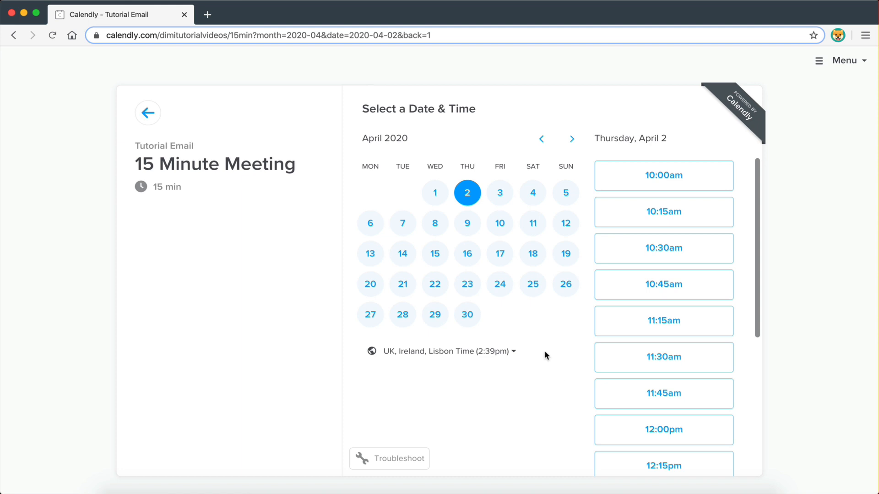
pyautogui.click(447, 351)
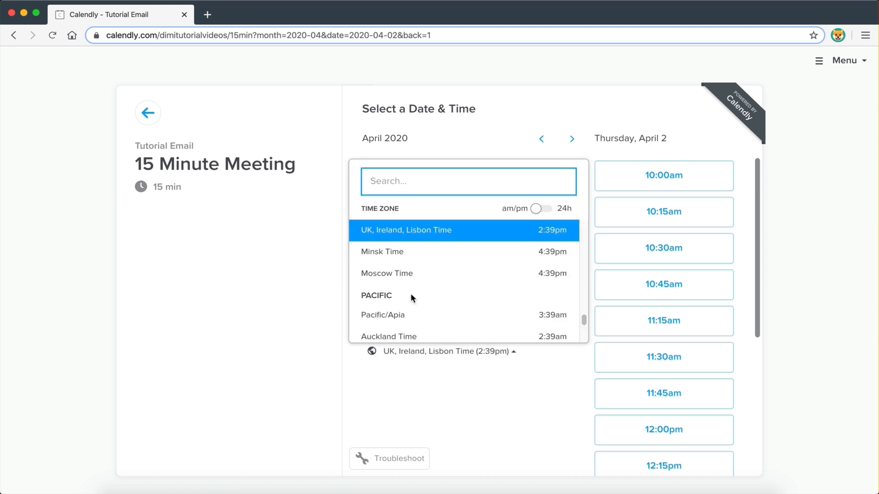
pyautogui.scroll(-3)
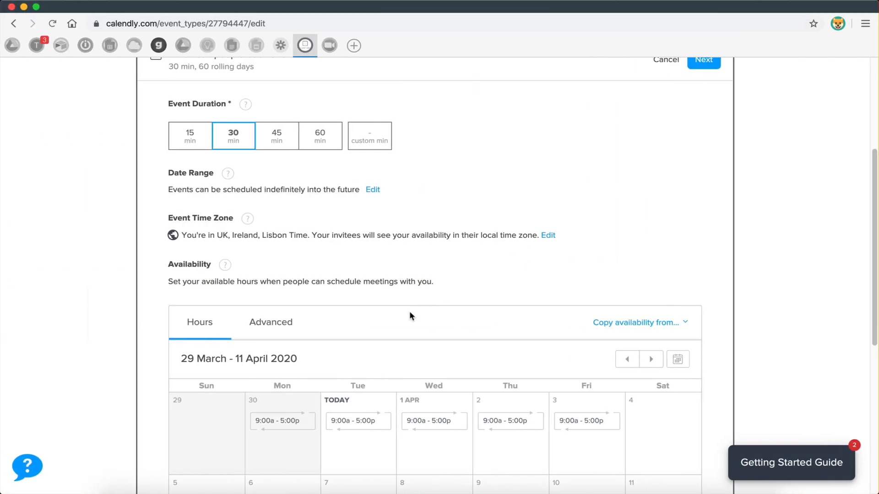
pyautogui.scroll(-3)
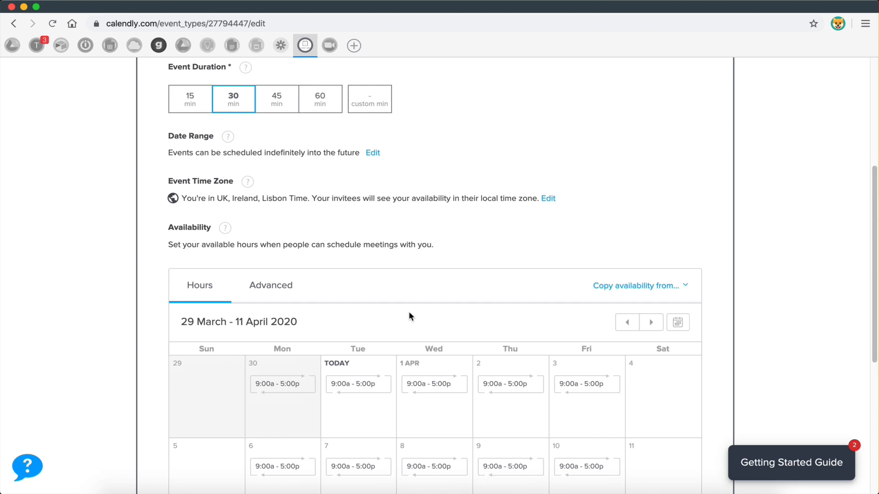
pyautogui.scroll(-3)
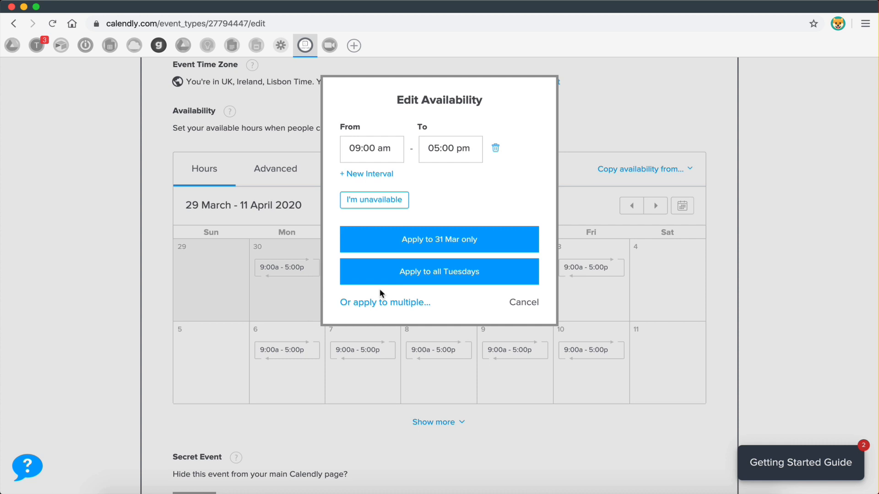
pyautogui.moveTo(378, 174)
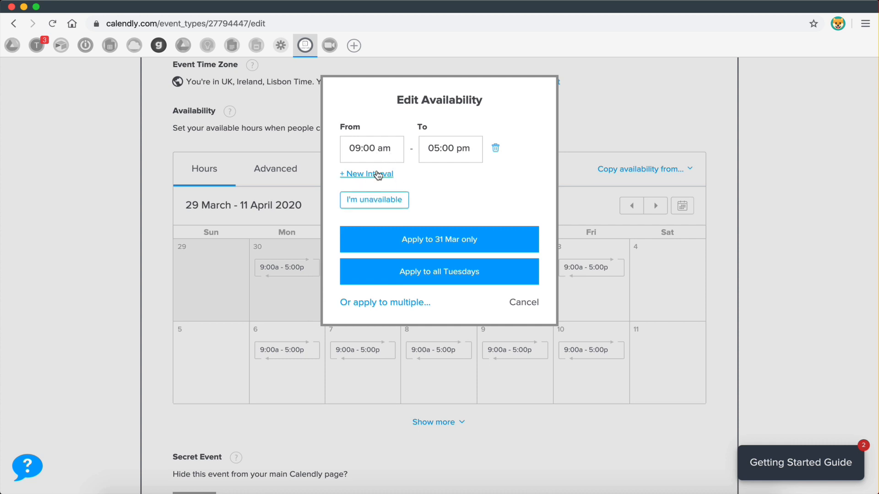
# Add a 6pm–7pm interval beside 9–5 and choose to apply it to multiple days
pyautogui.click(366, 174)
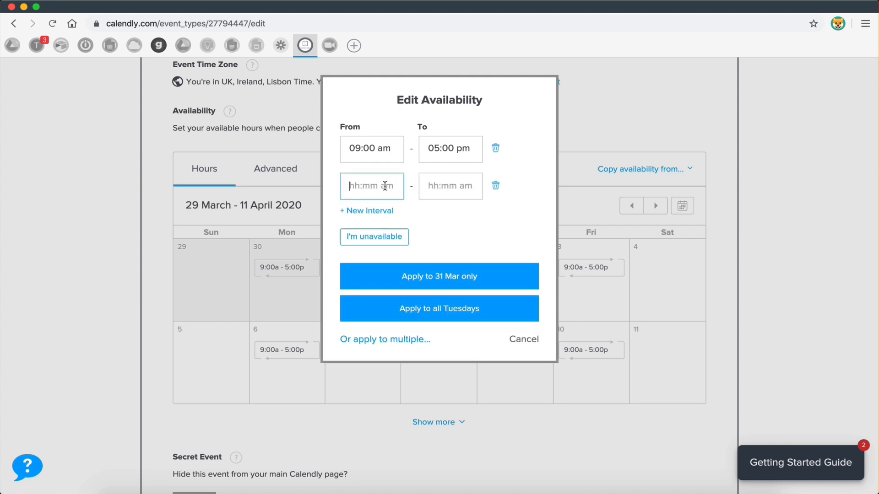
pyautogui.write('6pm')
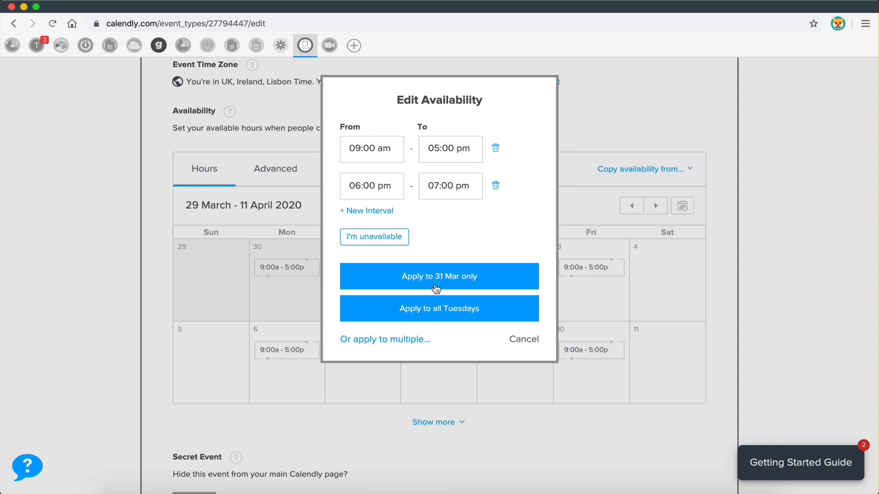
pyautogui.moveTo(459, 312)
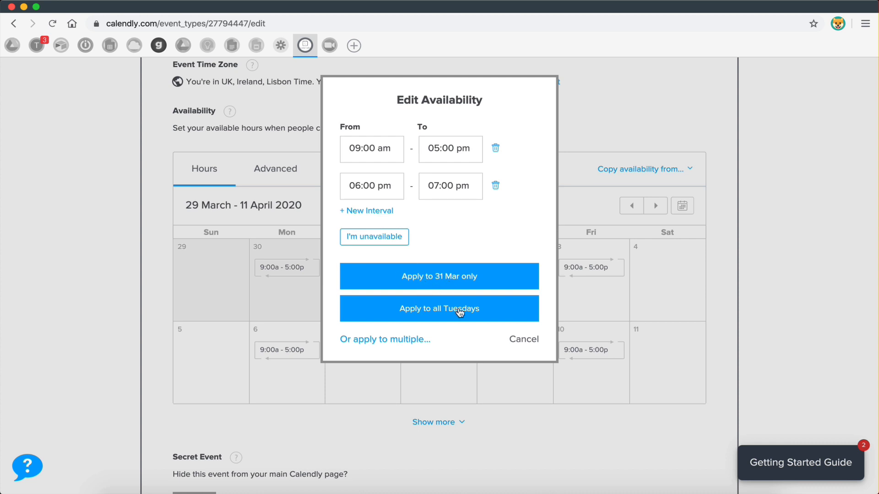
pyautogui.click(384, 339)
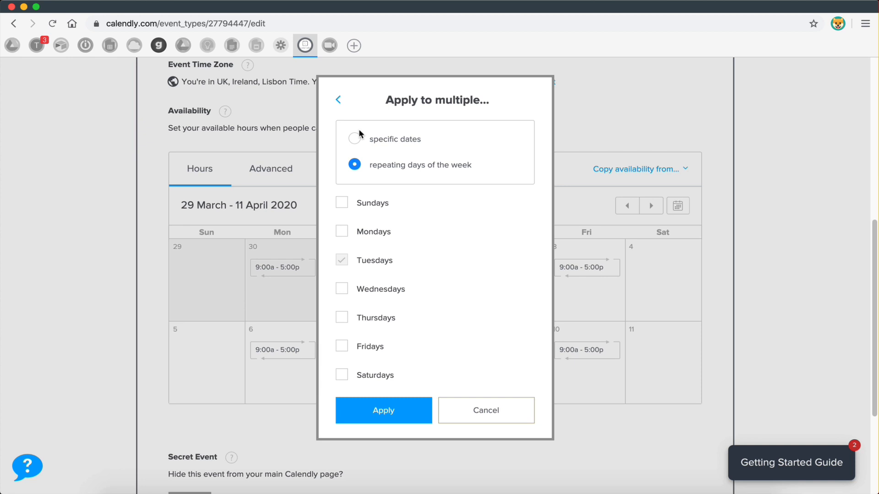
# Apply the 6:00p–7:00p slot to Sundays, Tuesdays and Saturdays alongside 9–5
pyautogui.click(342, 232)
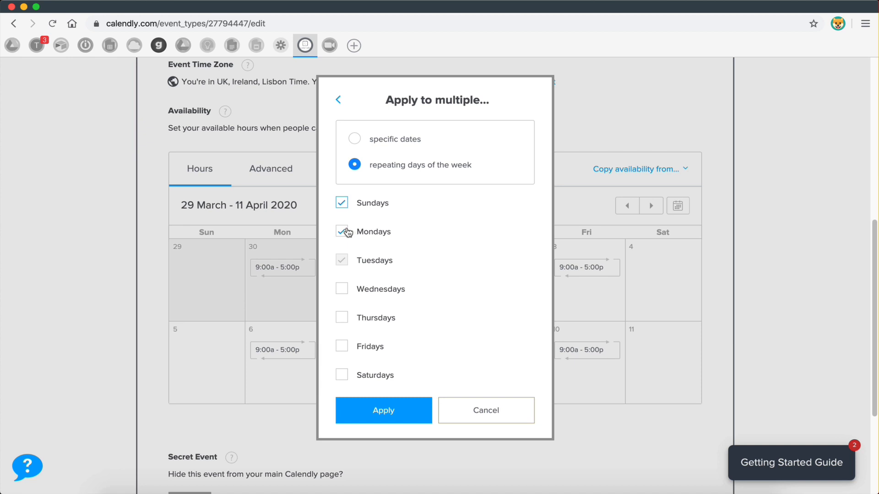
pyautogui.click(383, 411)
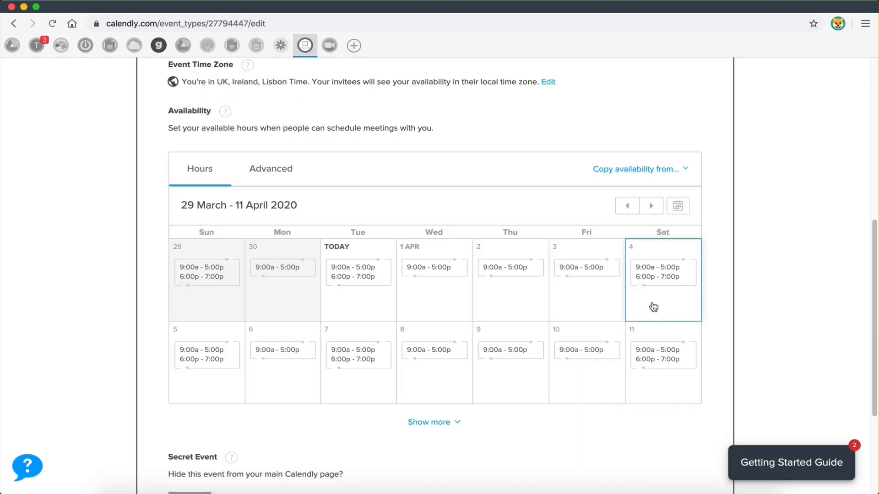
pyautogui.moveTo(648, 281)
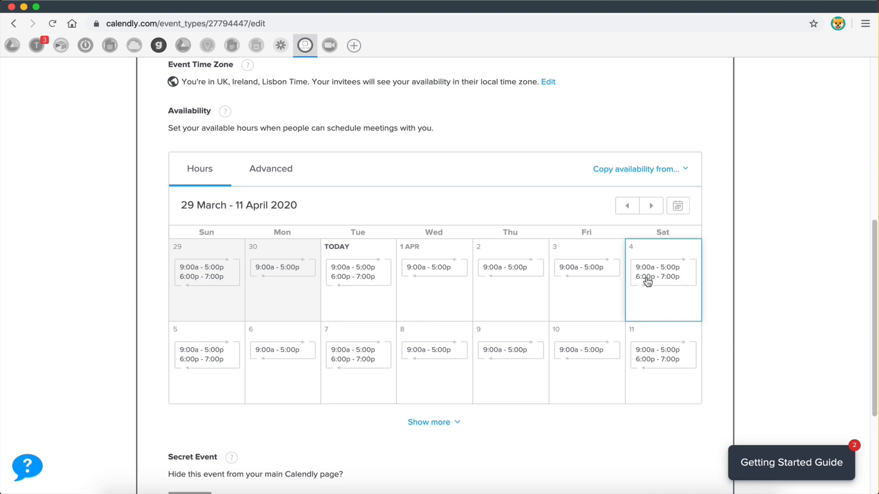
pyautogui.moveTo(663, 280)
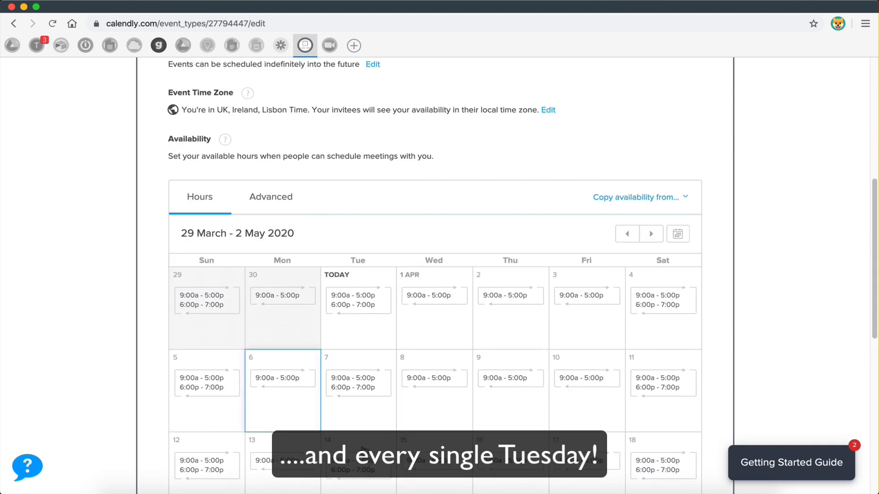
pyautogui.scroll(-3)
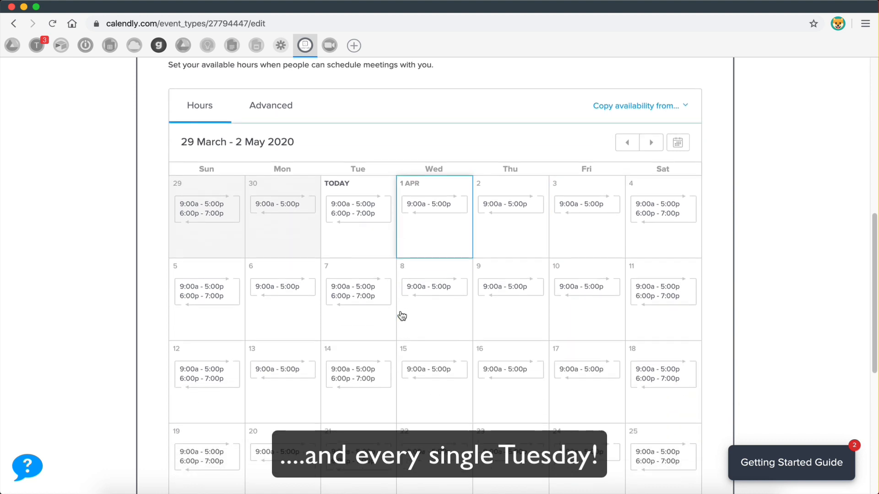
pyautogui.scroll(-3)
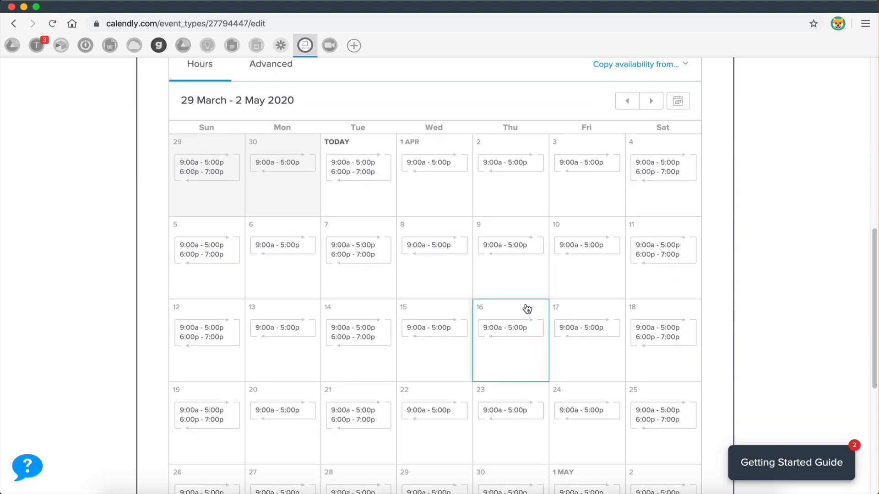
pyautogui.click(271, 63)
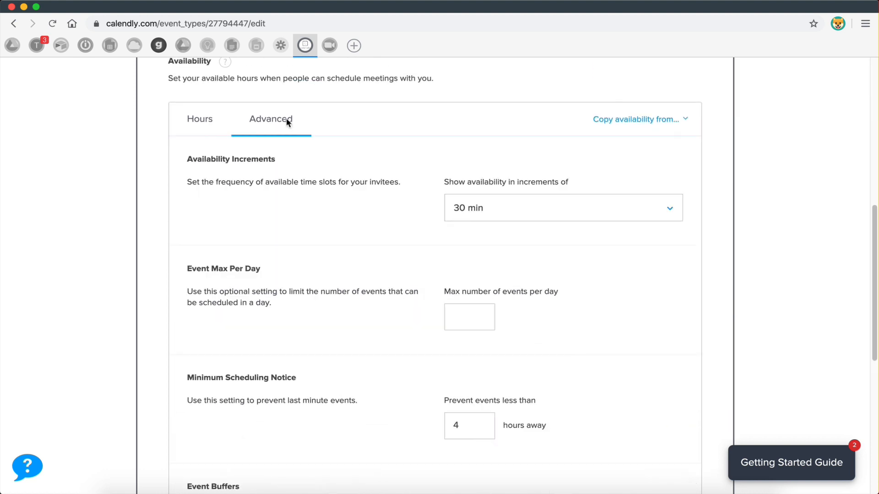
pyautogui.scroll(-3)
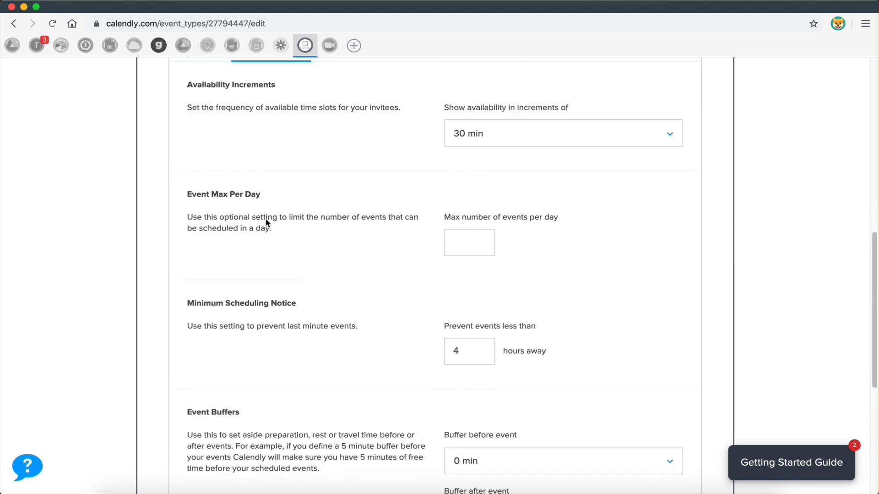
pyautogui.scroll(-3)
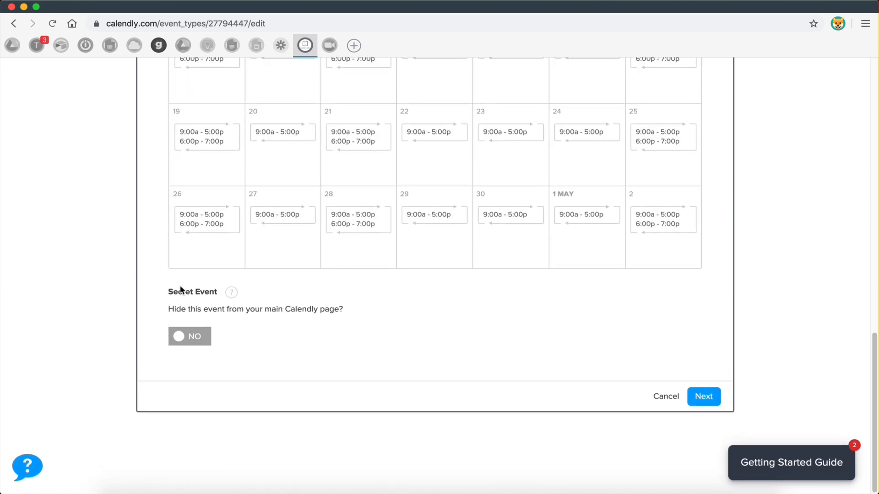
pyautogui.moveTo(464, 336)
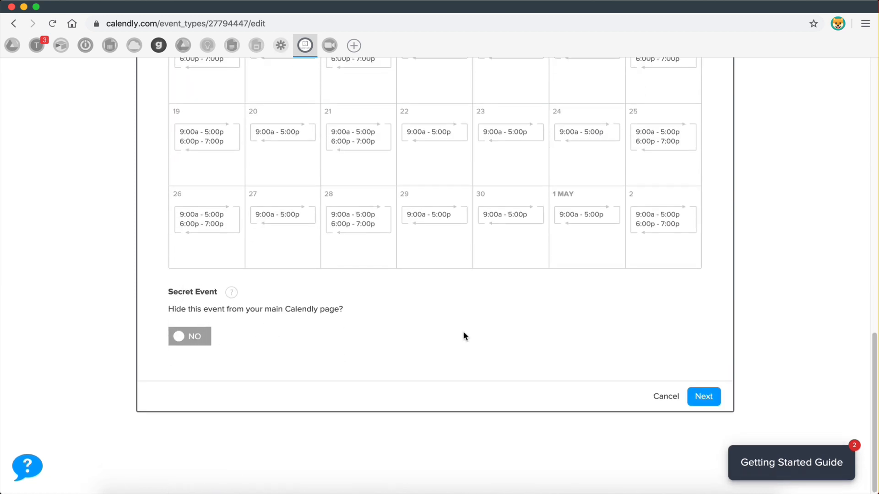
# Save the availability and bring up the Invitee Questions settings
pyautogui.click(703, 396)
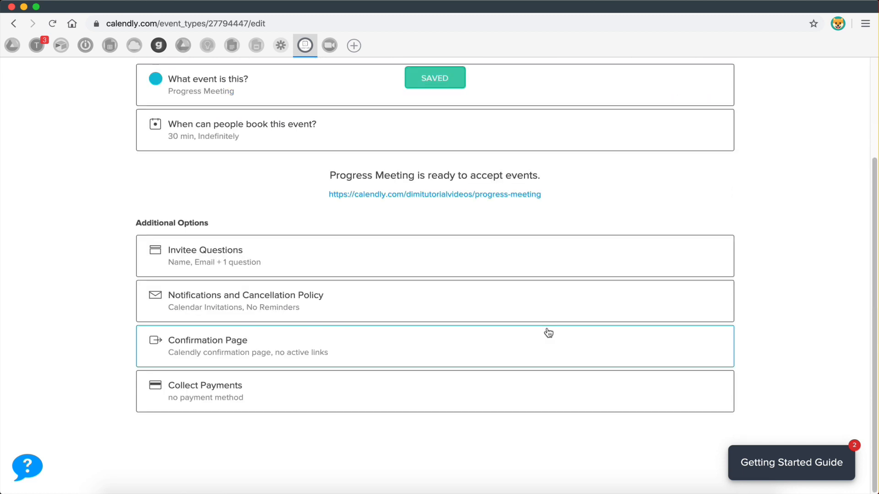
pyautogui.moveTo(296, 284)
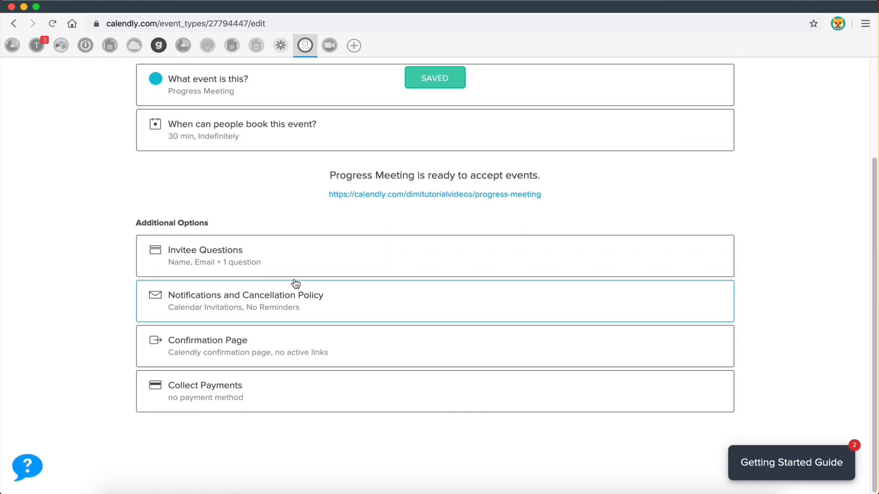
pyautogui.click(205, 256)
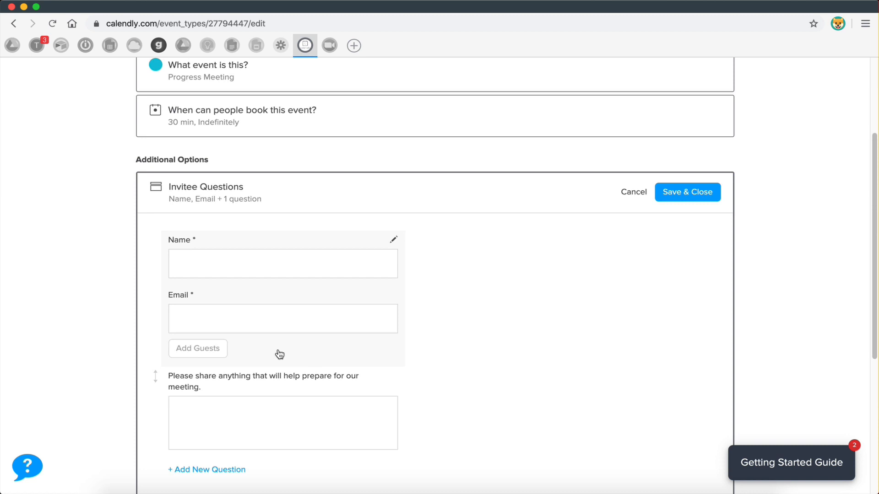
pyautogui.moveTo(210, 252)
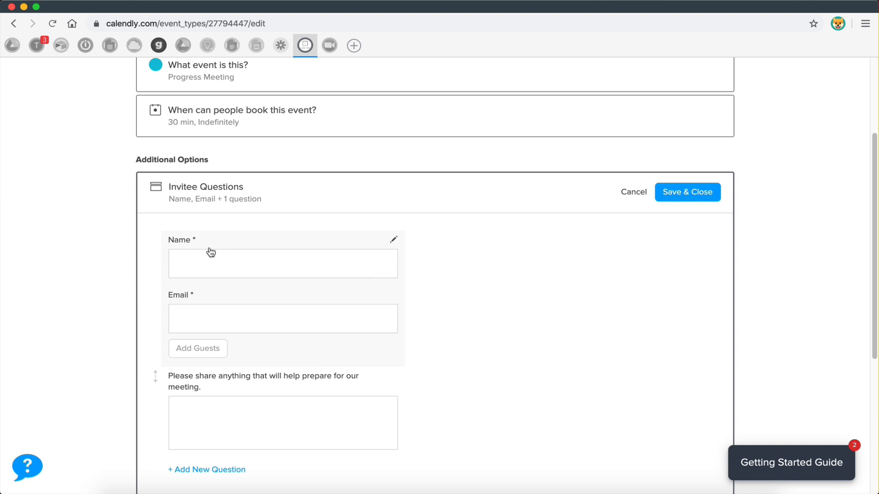
pyautogui.scroll(-3)
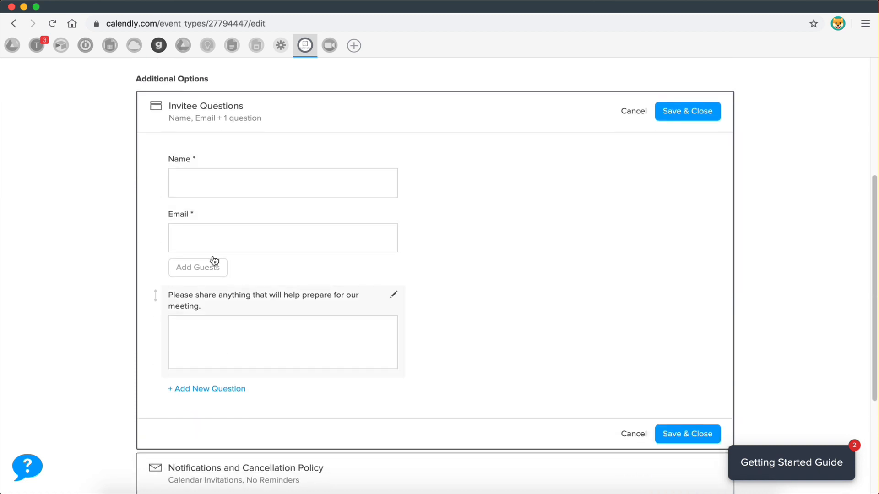
pyautogui.moveTo(505, 260)
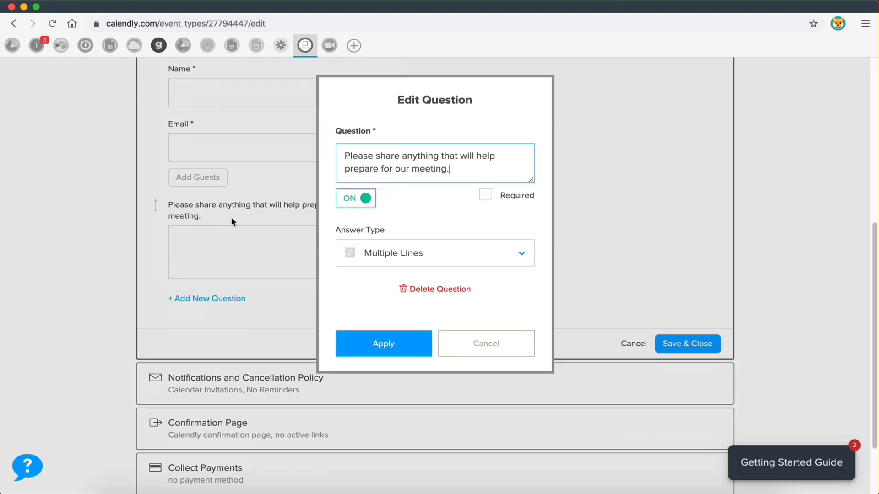
pyautogui.moveTo(390, 394)
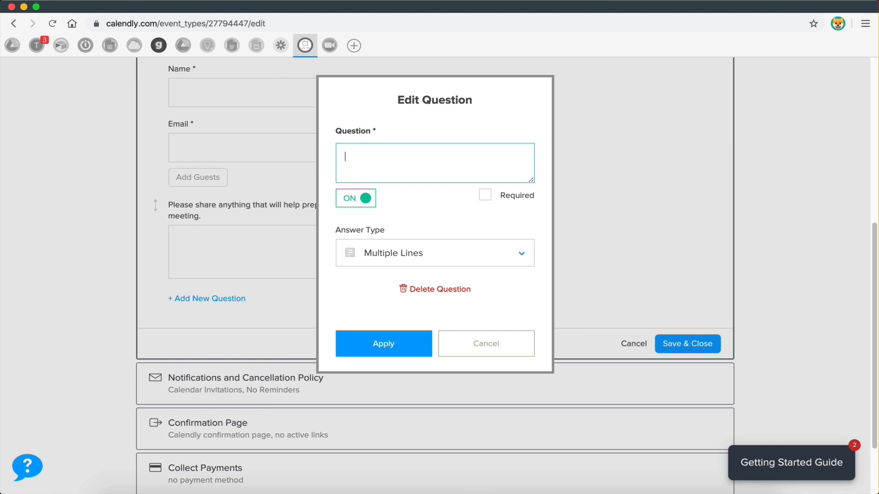
# Reword the question to "Where are you currently at with the project?" and discard an extra new question
pyautogui.write('Where are you c')
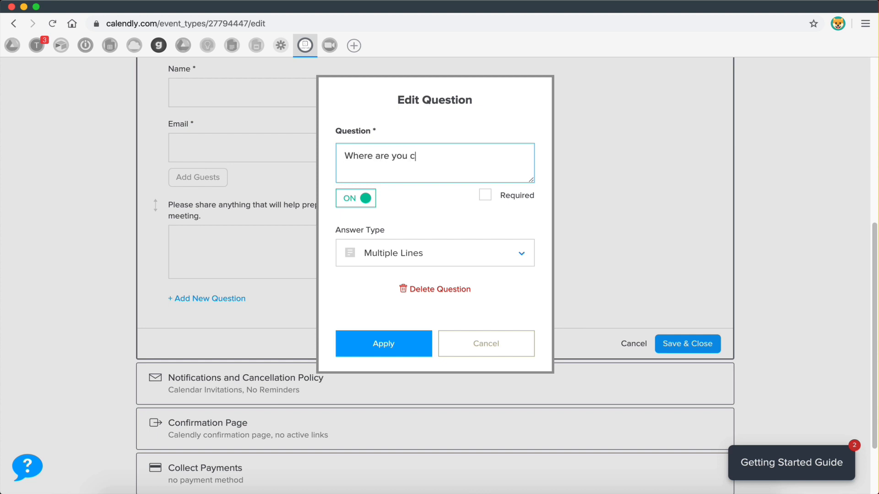
pyautogui.write('urrently at with the project?')
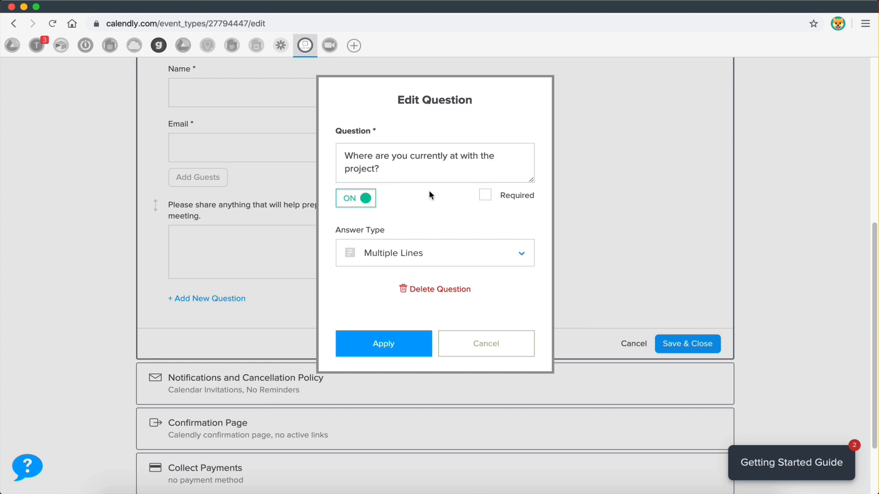
pyautogui.click(383, 343)
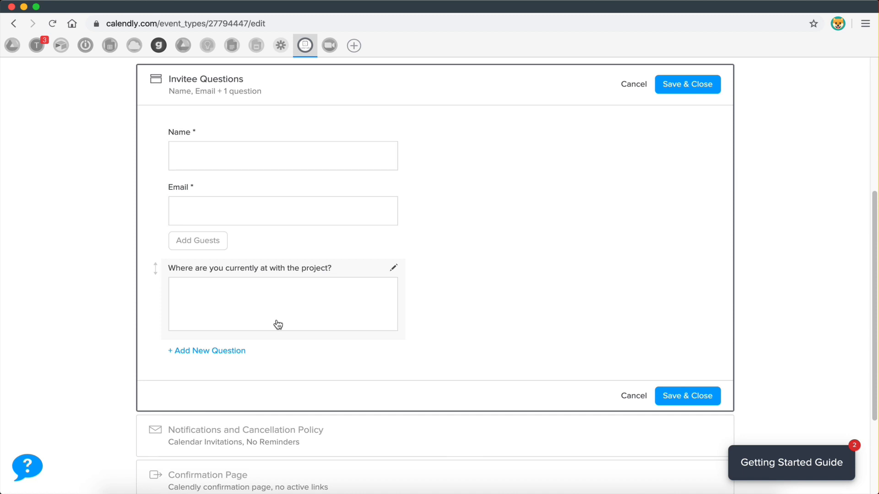
pyautogui.moveTo(164, 239)
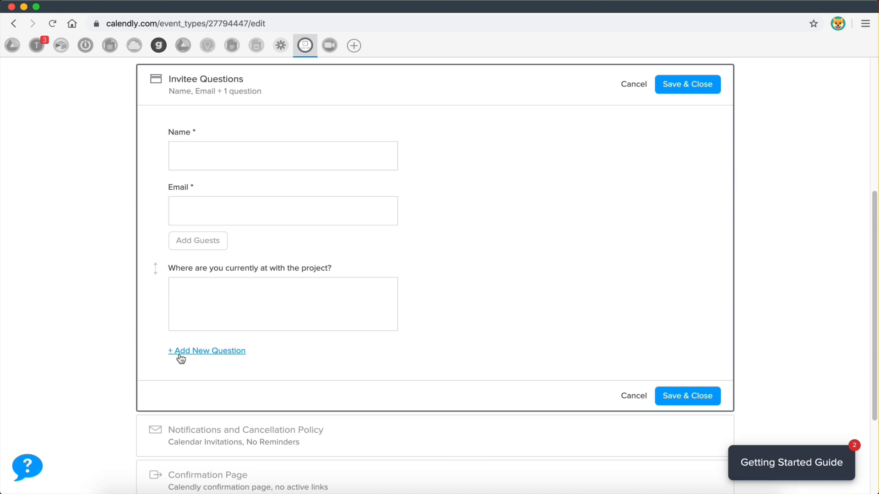
pyautogui.click(206, 351)
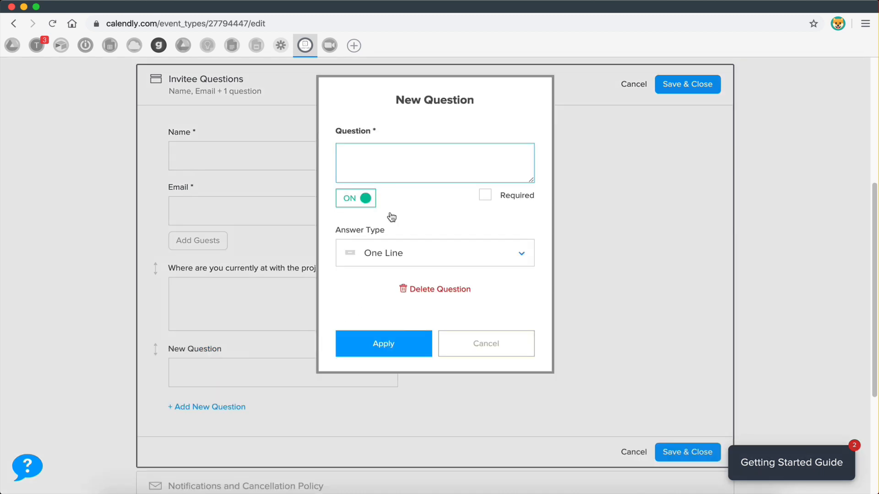
pyautogui.click(485, 343)
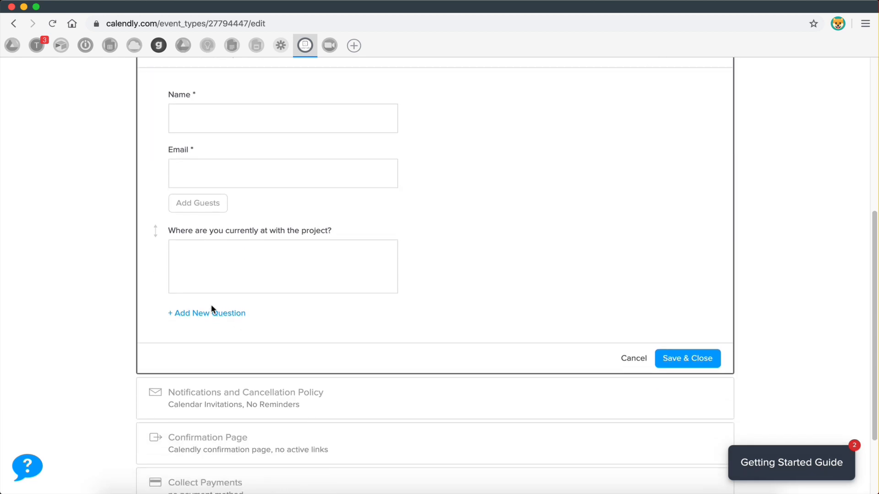
pyautogui.moveTo(205, 321)
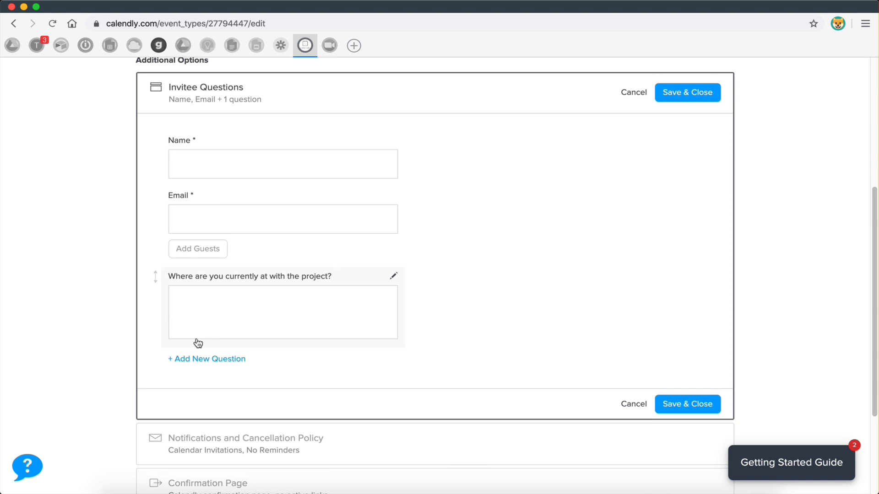
# Review the Notifications and Cancellation Policy settings for the Progress Meeting
pyautogui.scroll(-3)
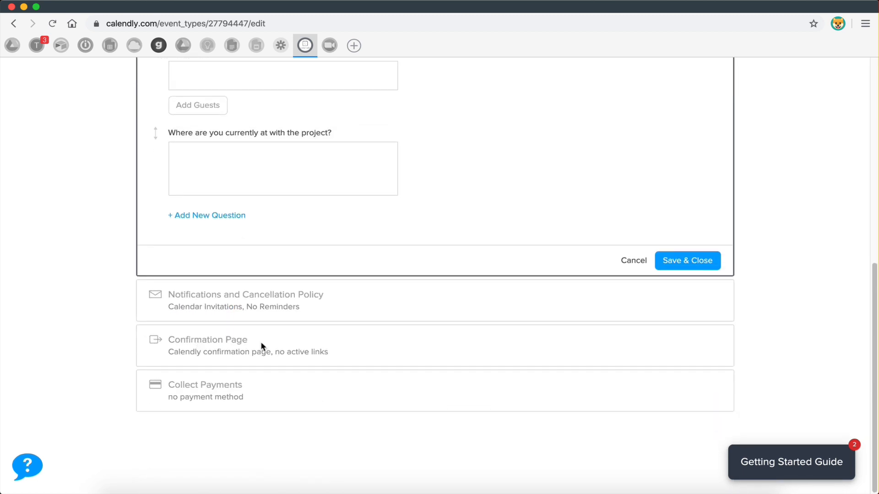
pyautogui.click(686, 261)
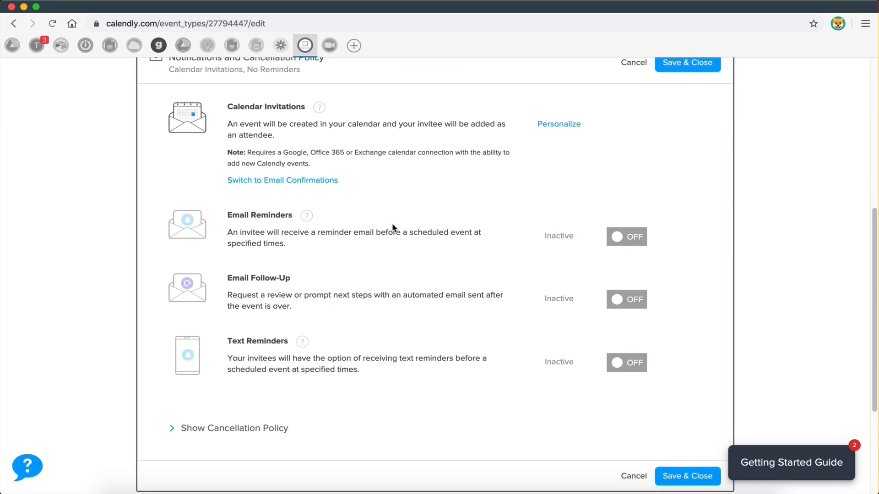
pyautogui.scroll(-3)
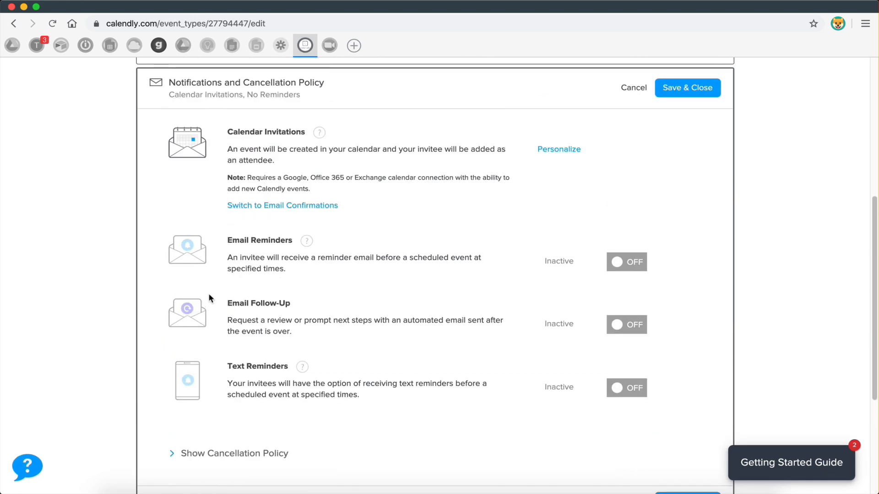
pyautogui.scroll(-3)
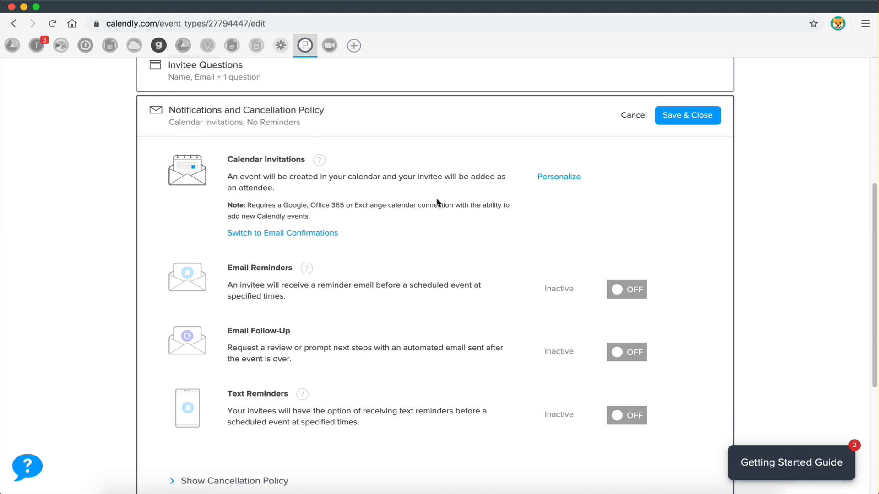
# Show the calendar invitation's title and body templates via Personalize
pyautogui.click(558, 177)
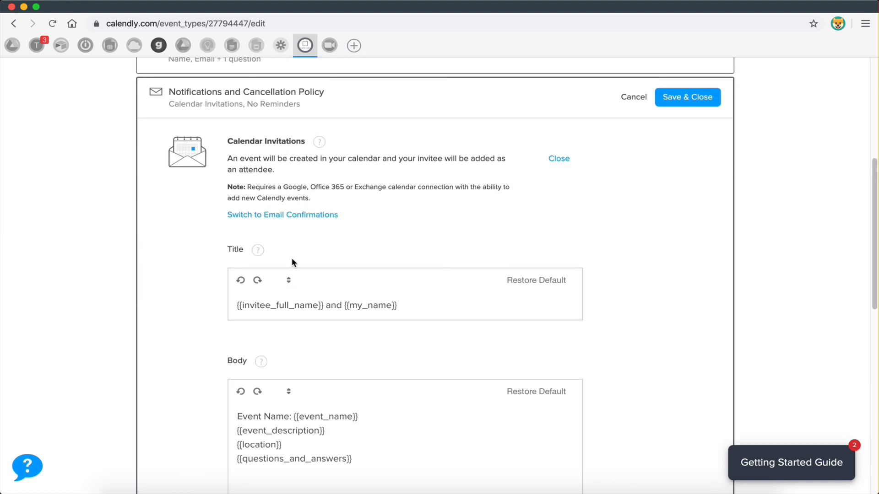
pyautogui.scroll(-3)
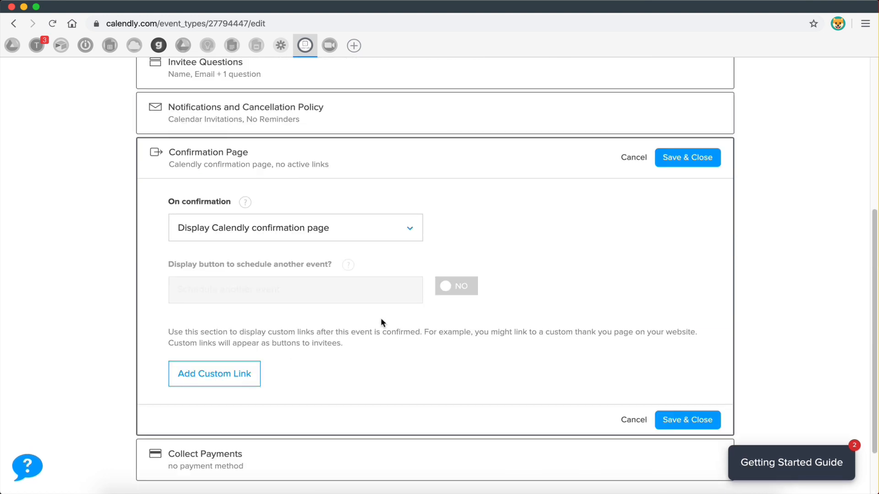
pyautogui.moveTo(319, 228)
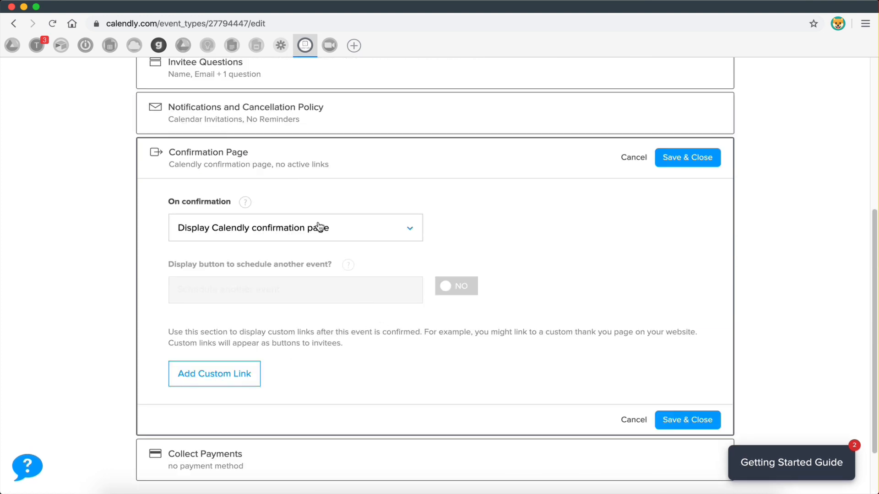
# Keep 'Display Calendly confirmation page' as the on-confirmation option and save the settings
pyautogui.click(296, 227)
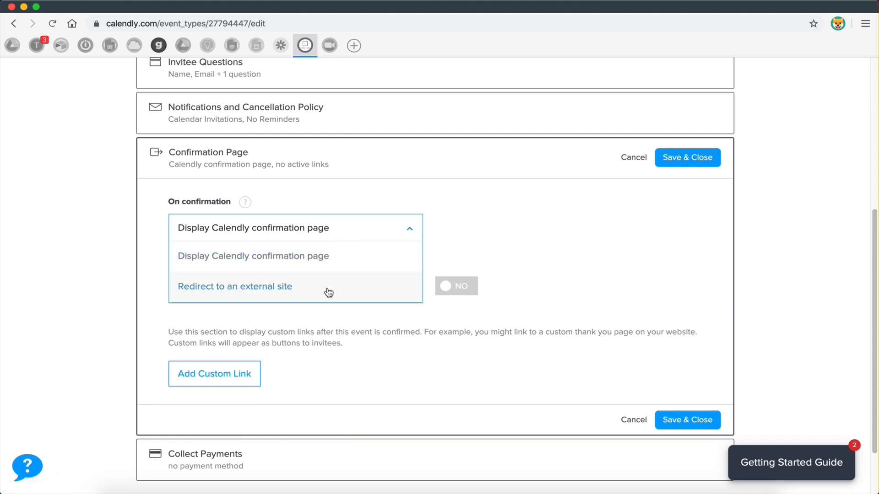
pyautogui.moveTo(460, 210)
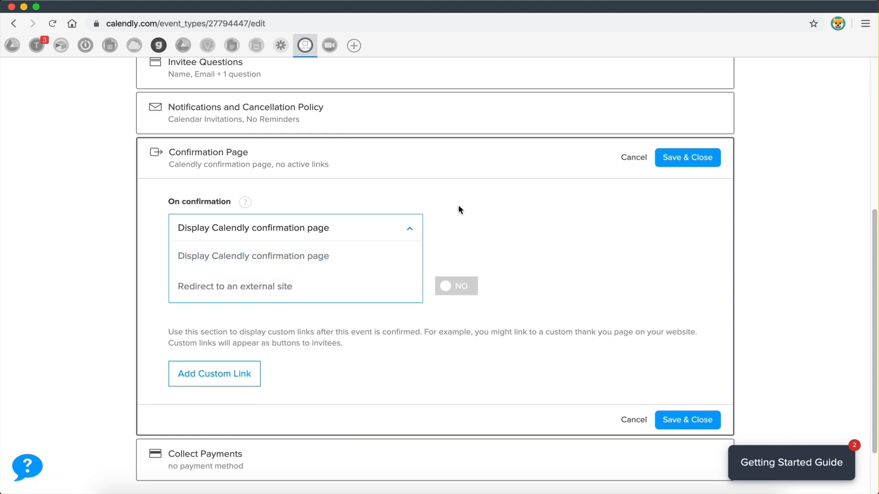
pyautogui.moveTo(439, 214)
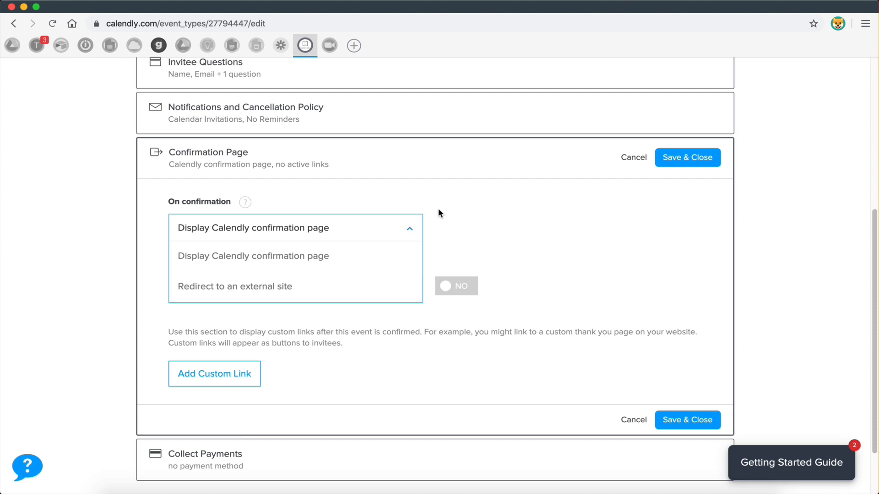
pyautogui.moveTo(263, 287)
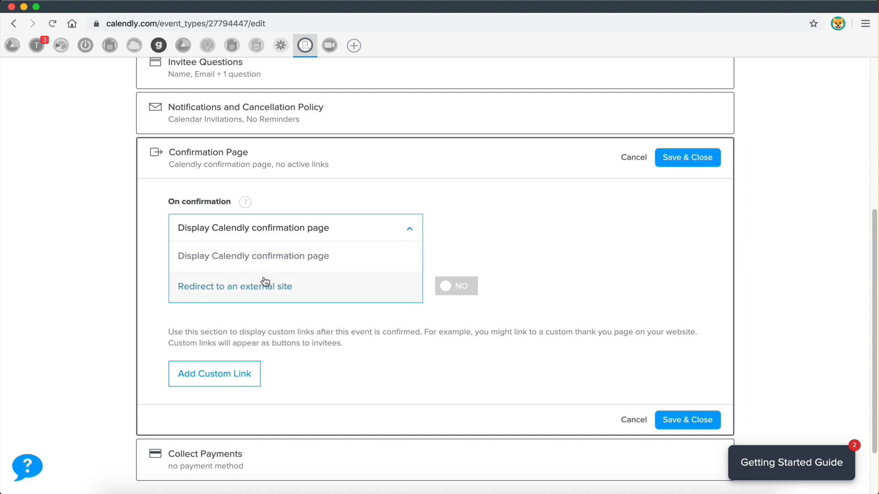
pyautogui.click(234, 286)
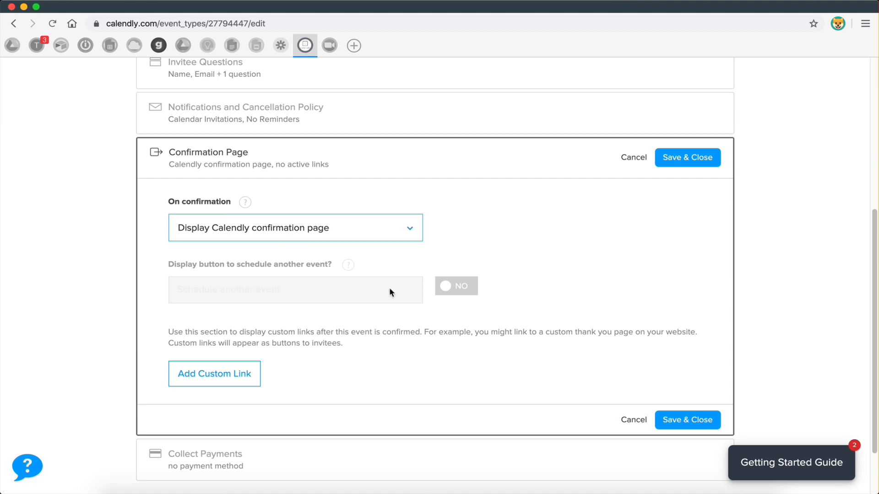
pyautogui.click(686, 158)
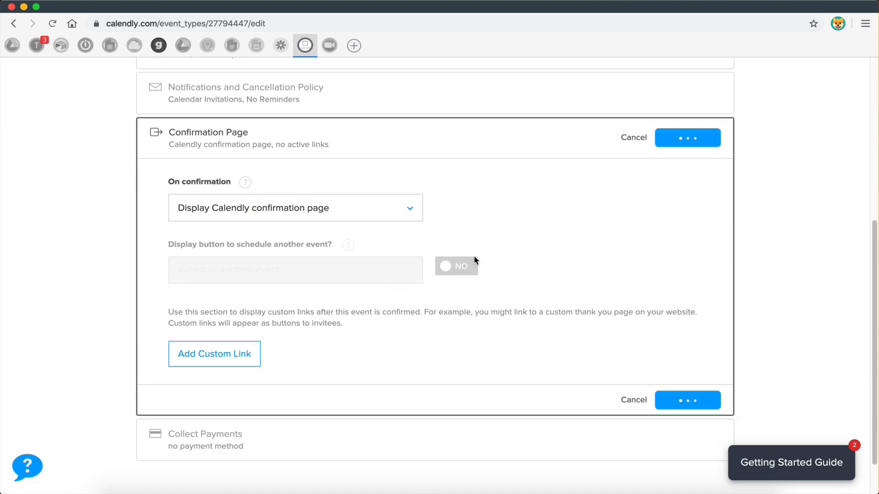
pyautogui.click(688, 138)
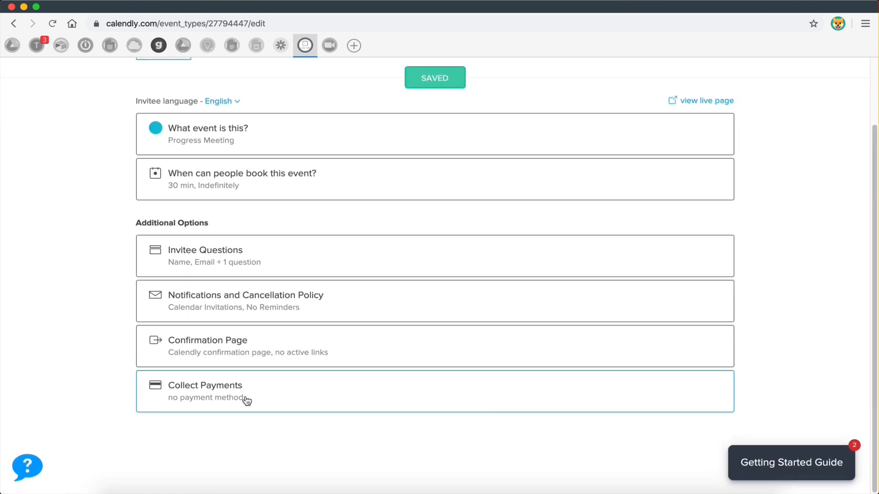
pyautogui.click(246, 391)
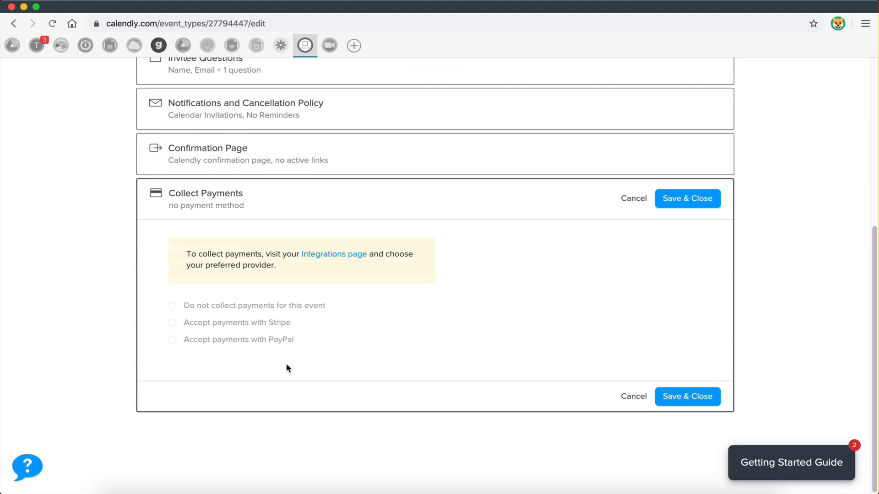
pyautogui.moveTo(259, 342)
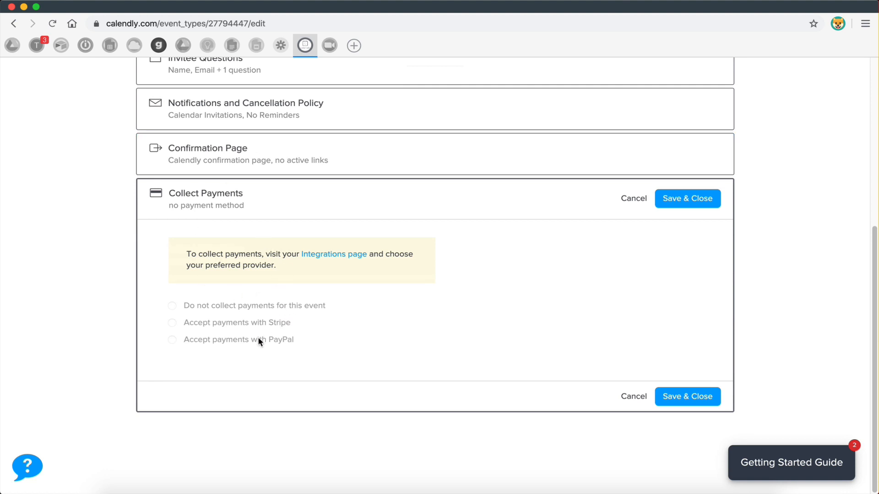
pyautogui.moveTo(258, 276)
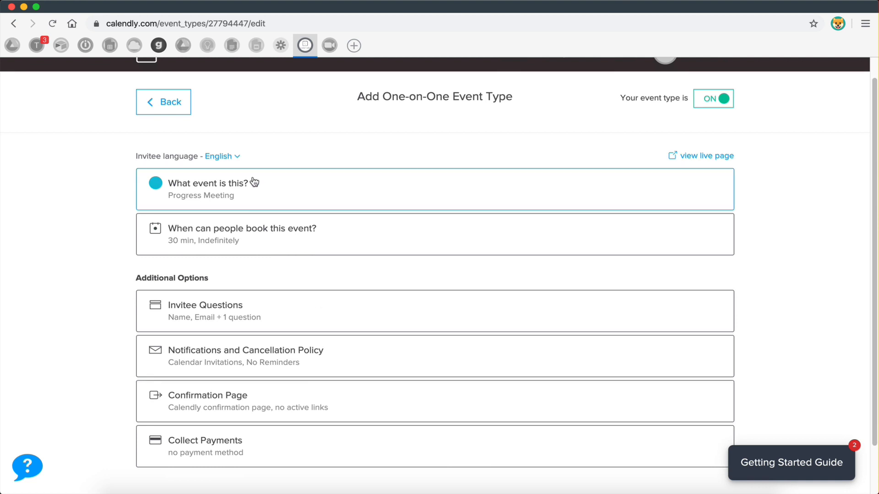
# Set Zoom as the Progress Meeting's location under 'What event is this?'
pyautogui.click(208, 183)
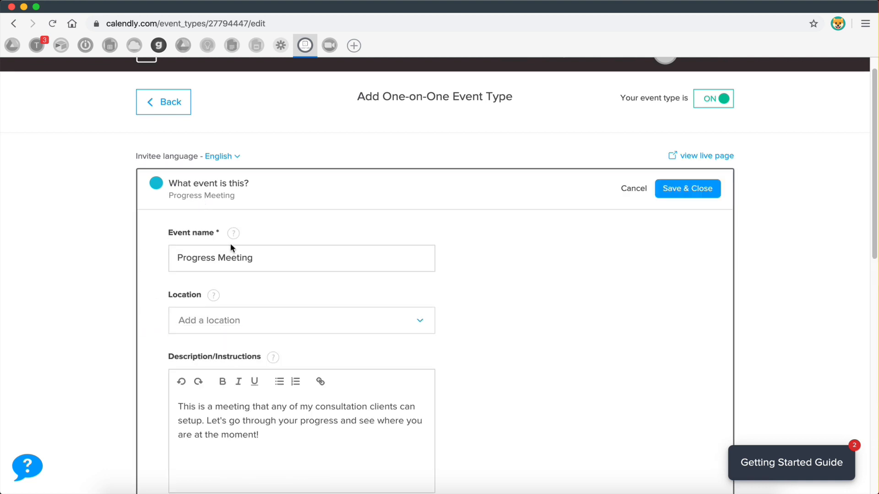
pyautogui.scroll(-3)
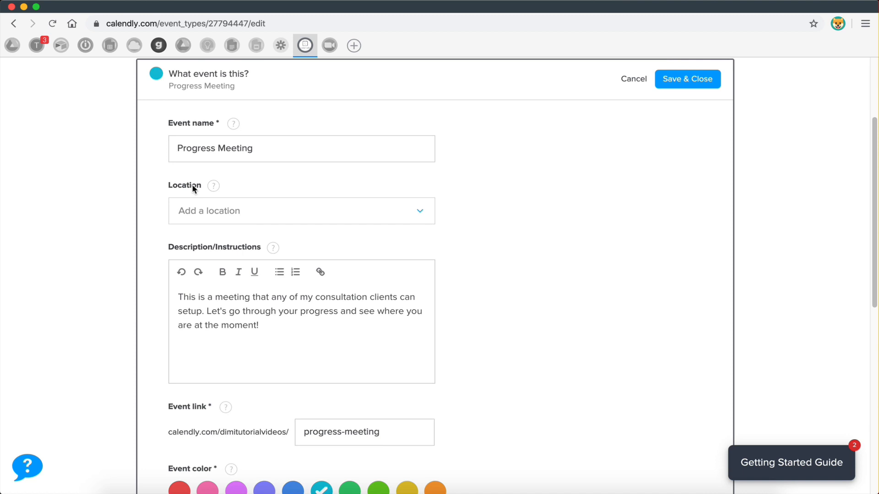
pyautogui.moveTo(224, 218)
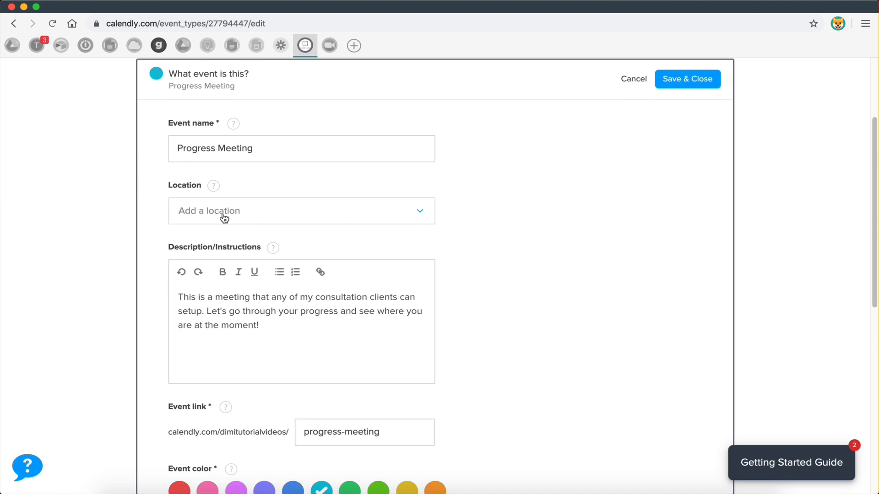
pyautogui.click(302, 210)
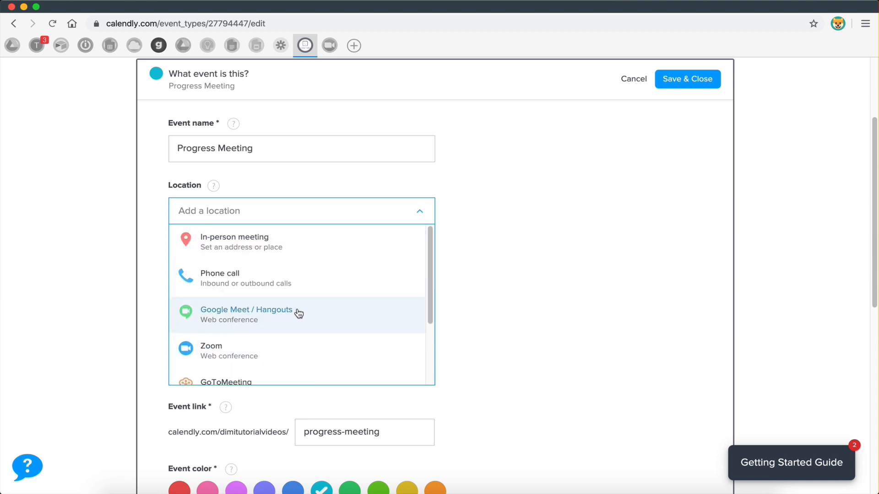
pyautogui.scroll(-3)
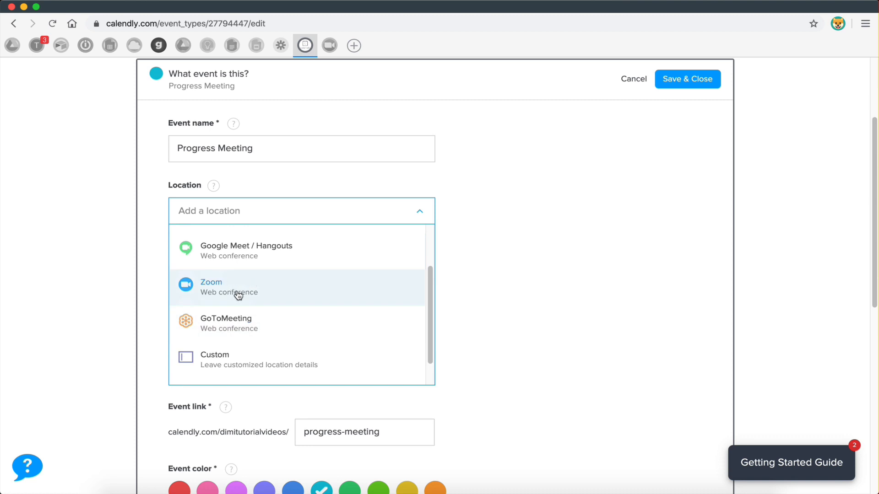
pyautogui.click(211, 287)
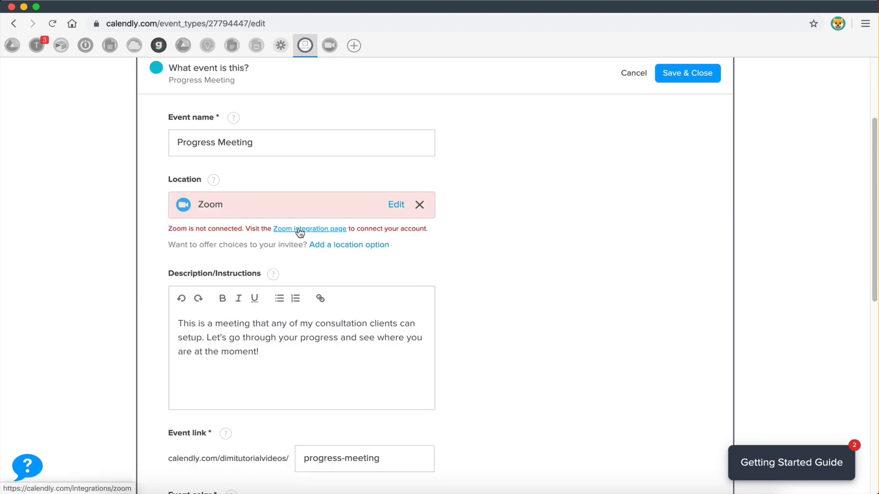
# Go to the Zoom integration information page since Zoom isn't connected
pyautogui.click(309, 229)
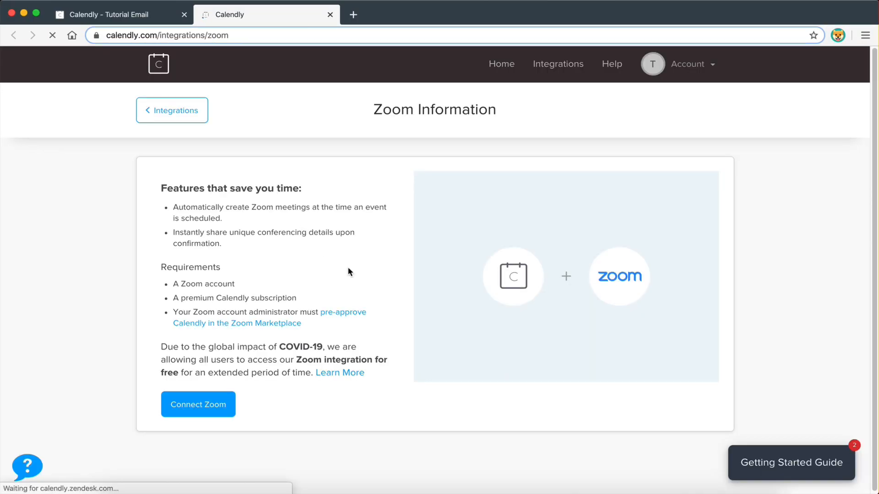
# Connect the Zoom account, review the Zoom Setup instructions, and go back to Event Types
pyautogui.click(198, 405)
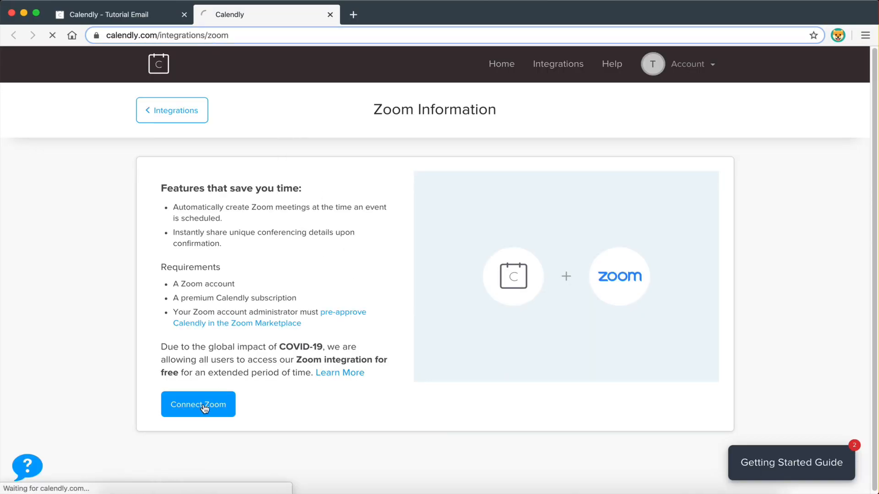
pyautogui.click(198, 404)
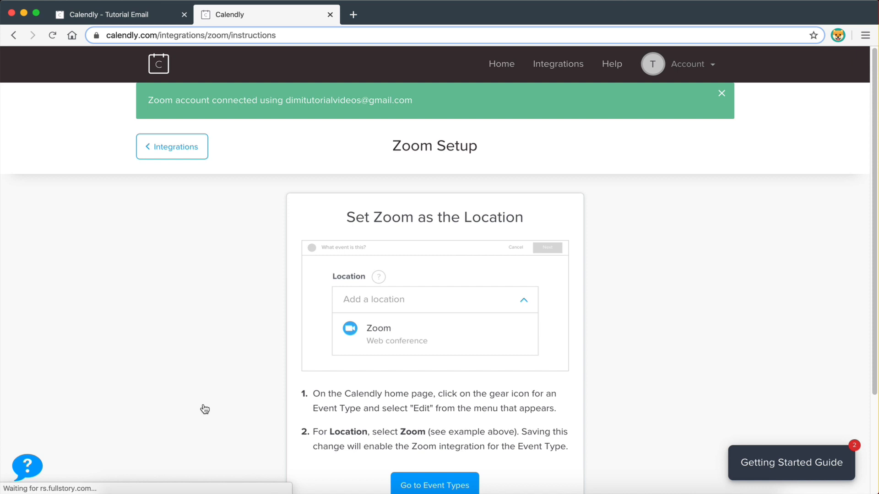
pyautogui.scroll(-3)
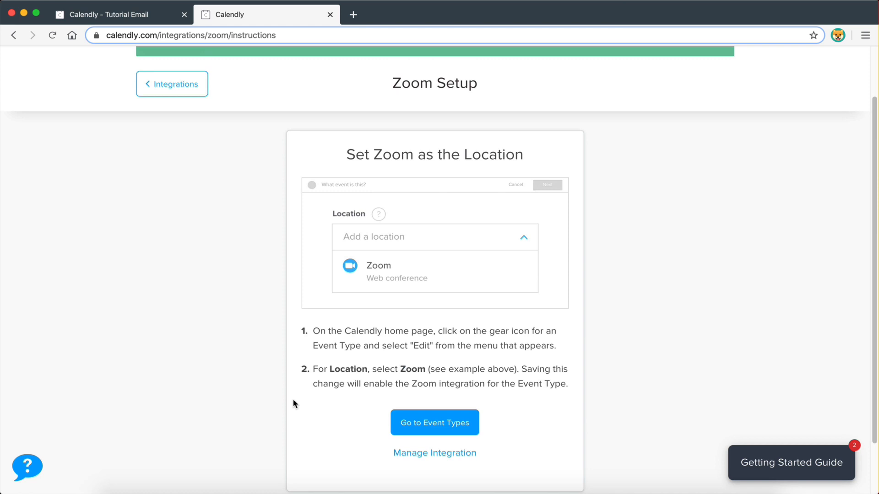
pyautogui.moveTo(331, 399)
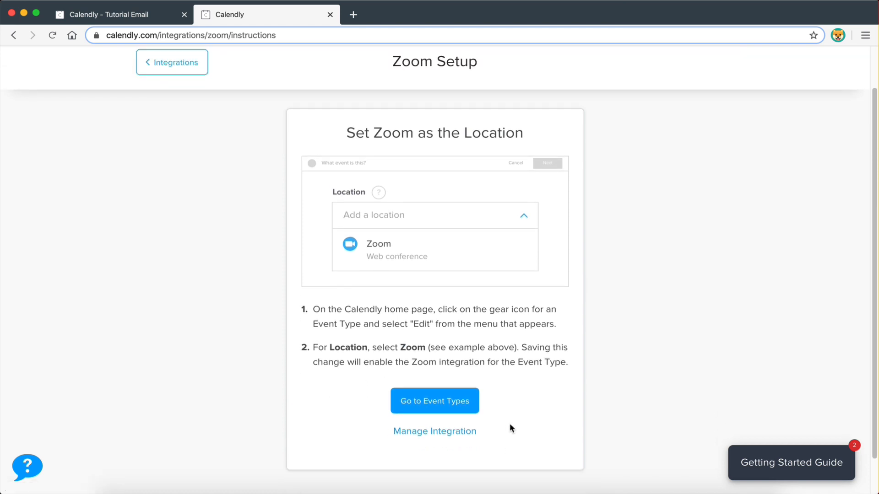
pyautogui.moveTo(434, 401)
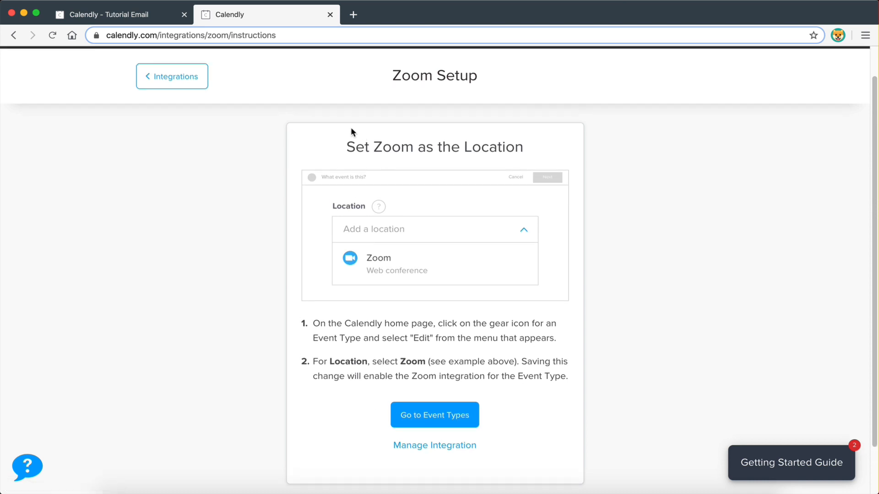
pyautogui.scroll(-3)
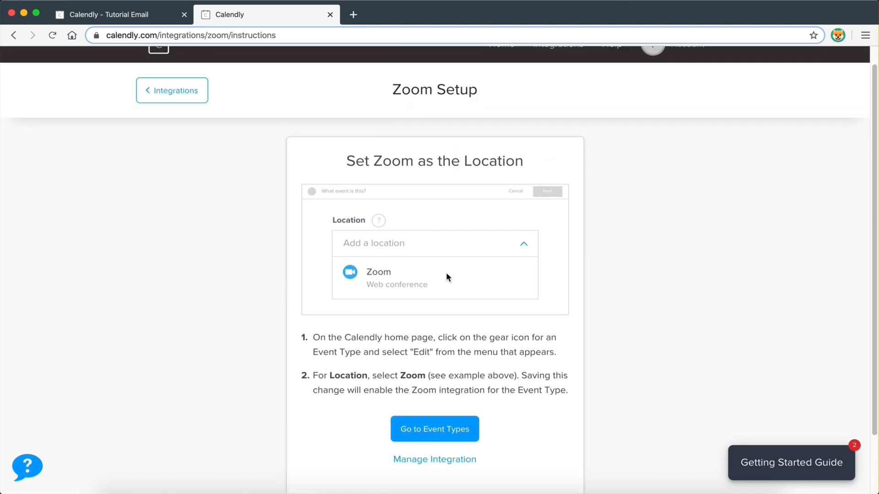
pyautogui.moveTo(434, 214)
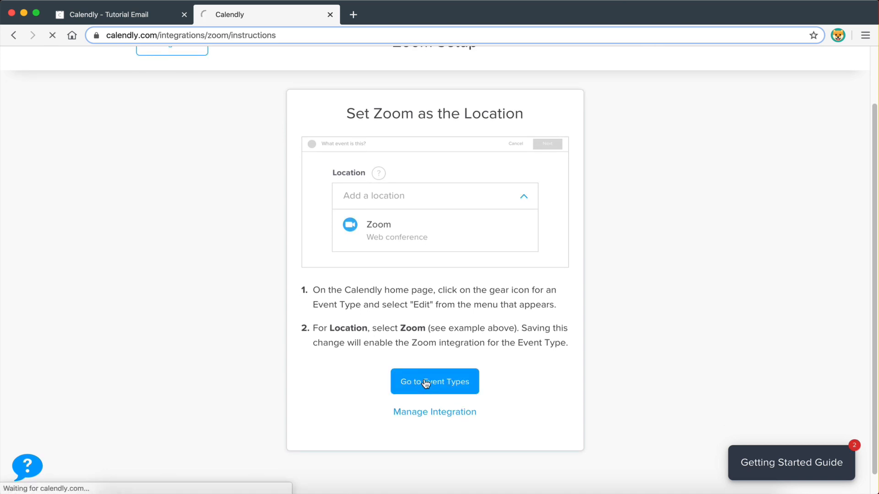
pyautogui.click(434, 382)
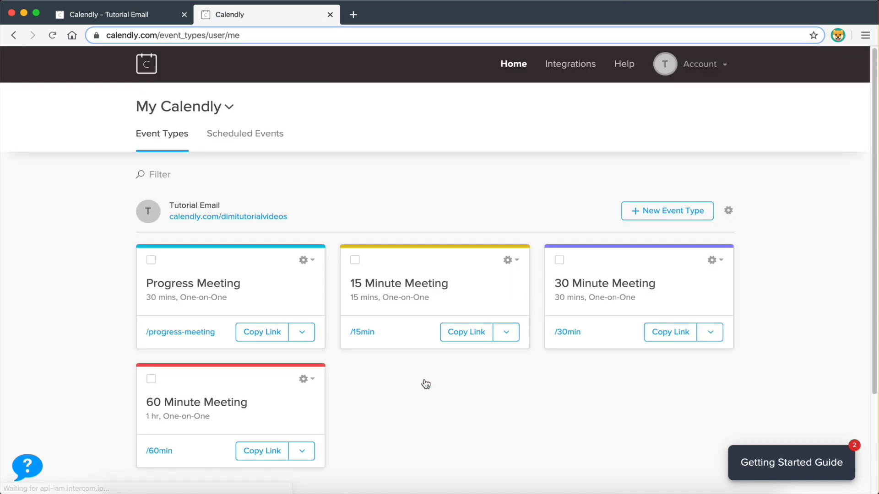
# Reopen Progress Meeting, set its location to Zoom, save, and view its public booking page
pyautogui.scroll(-3)
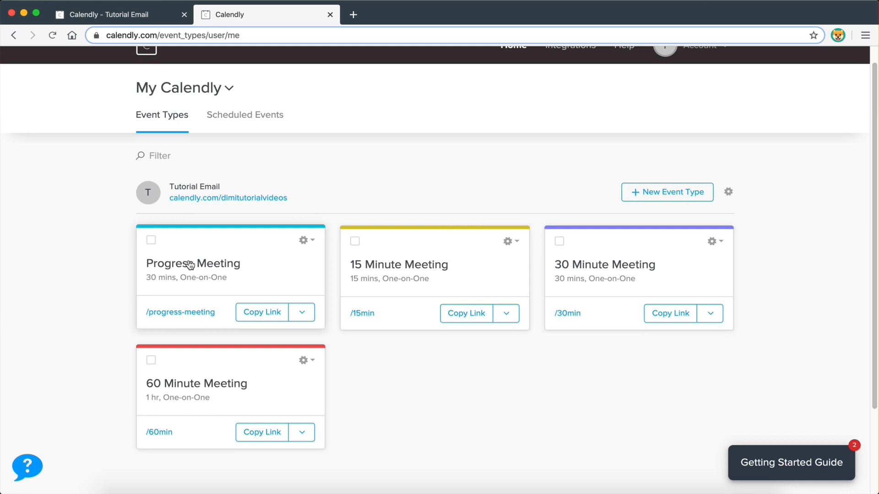
pyautogui.click(193, 263)
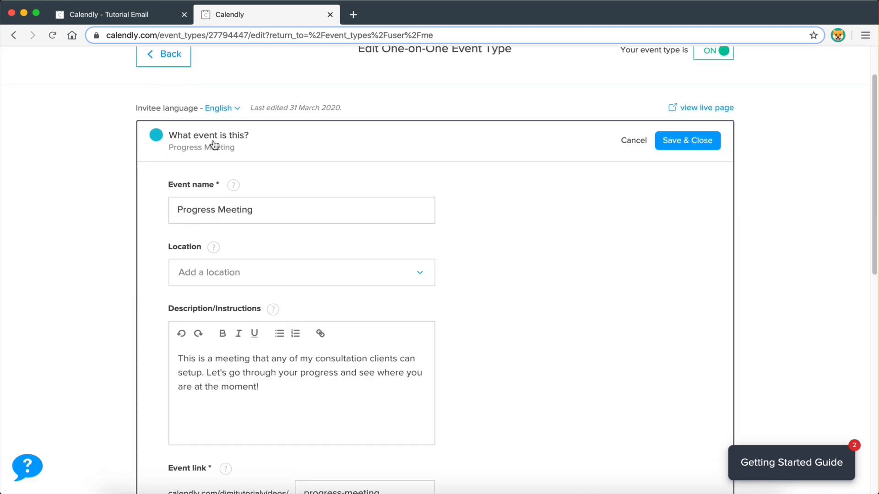
pyautogui.click(301, 273)
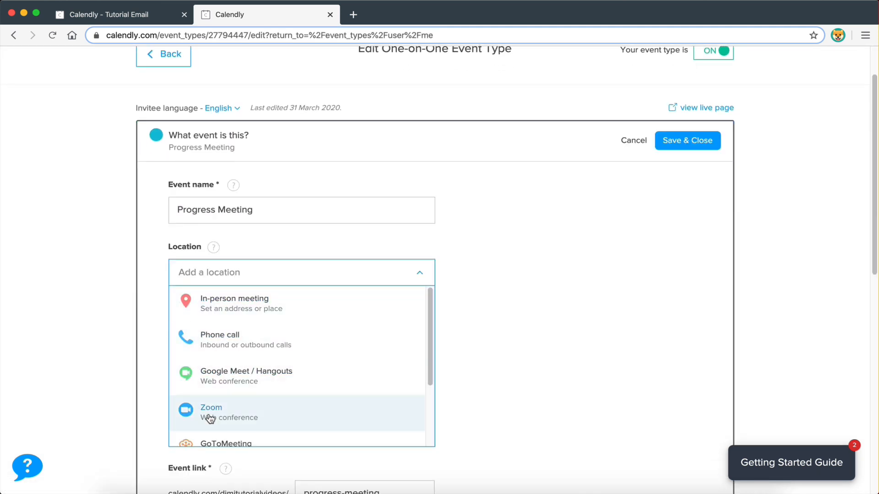
pyautogui.click(210, 408)
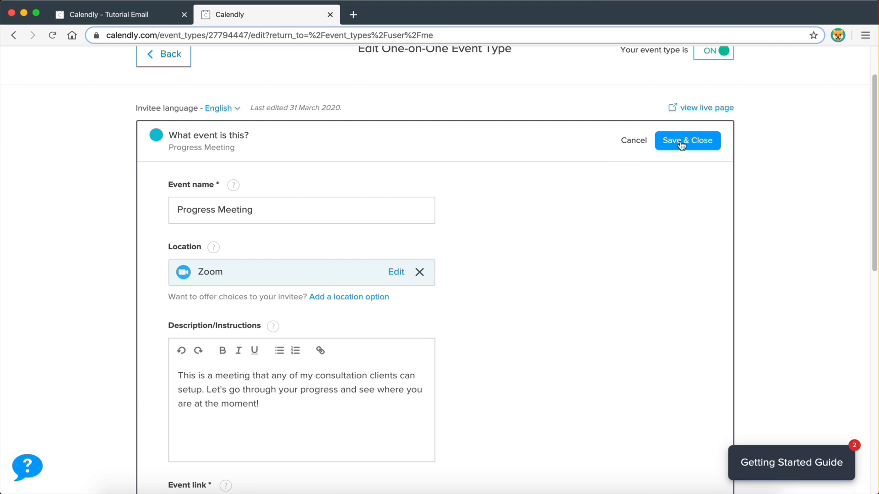
pyautogui.click(686, 140)
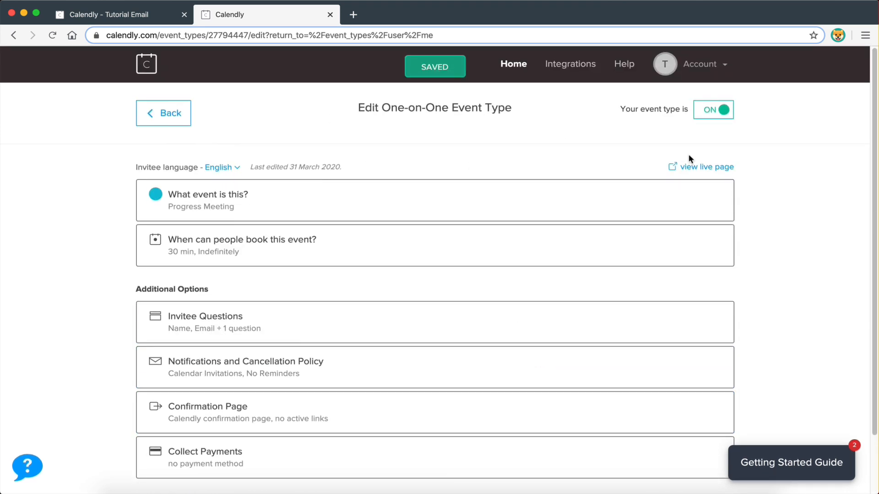
pyautogui.click(705, 167)
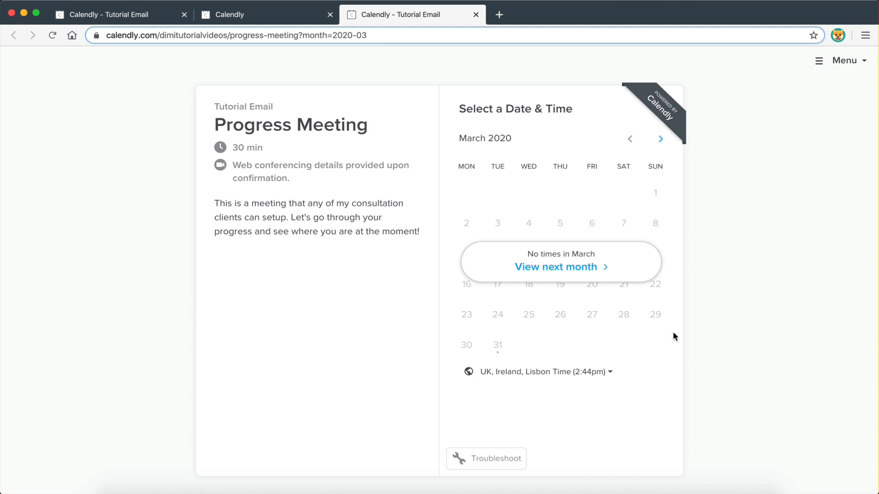
# Choose Thursday, April 2 at 12:00pm on the booking page and confirm the slot
pyautogui.click(660, 139)
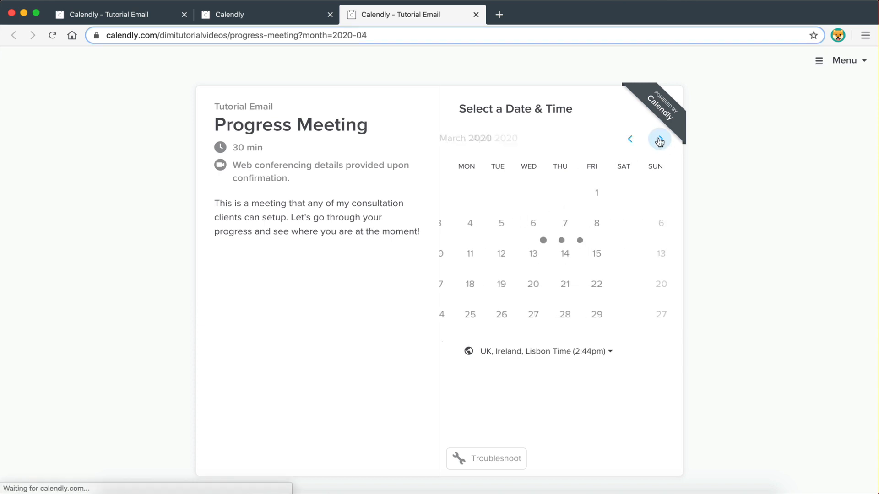
pyautogui.click(660, 138)
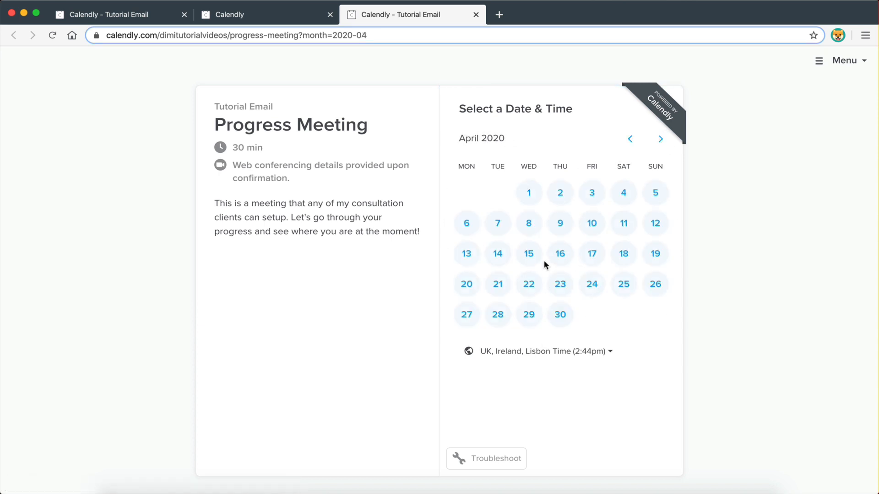
pyautogui.click(528, 192)
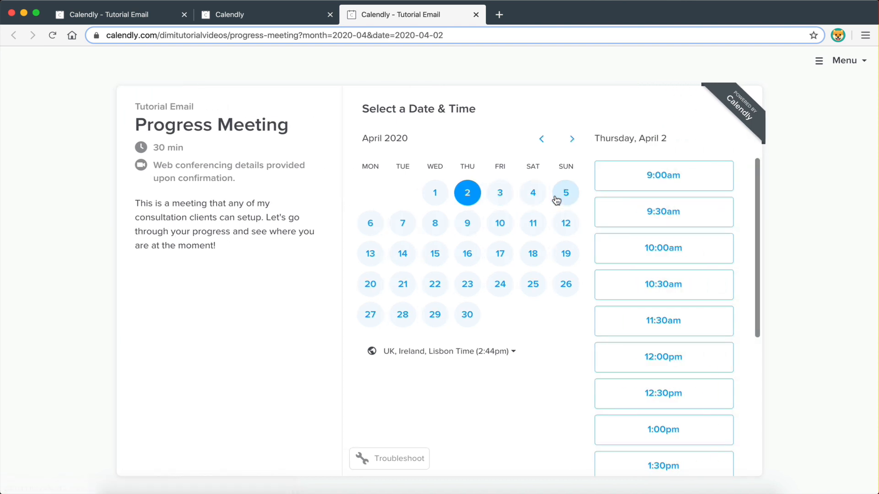
pyautogui.scroll(-3)
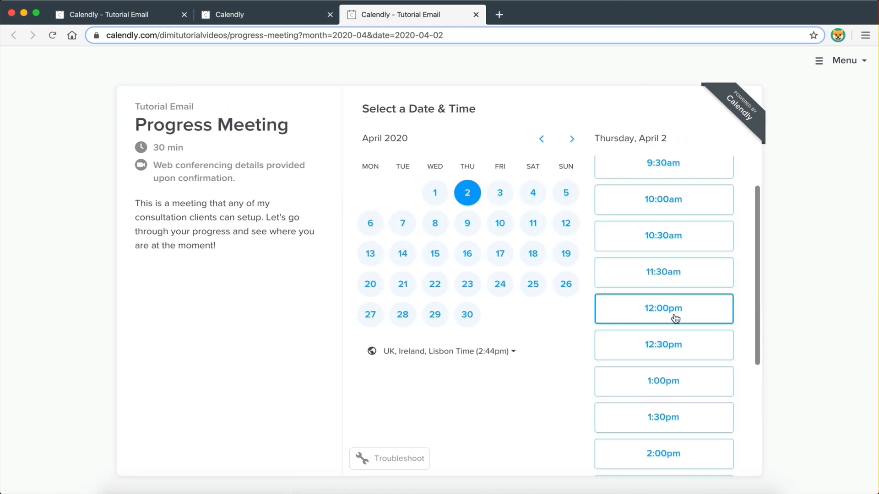
pyautogui.click(664, 308)
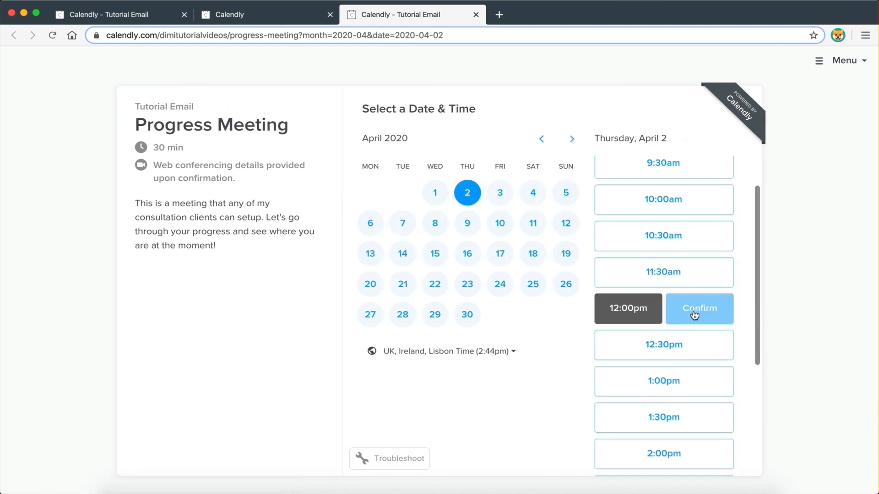
pyautogui.click(699, 309)
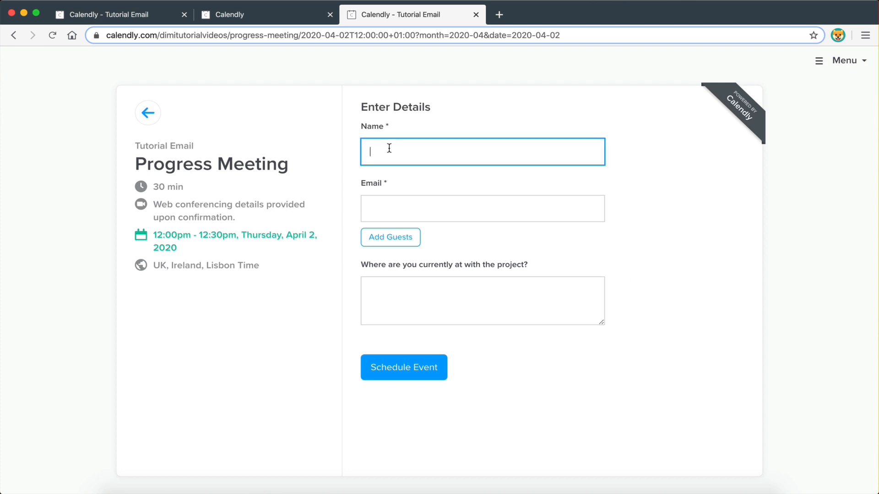
# Enter the name Dimitris and get a temporary email address from temp-mail.org
pyautogui.write('Dimitris')
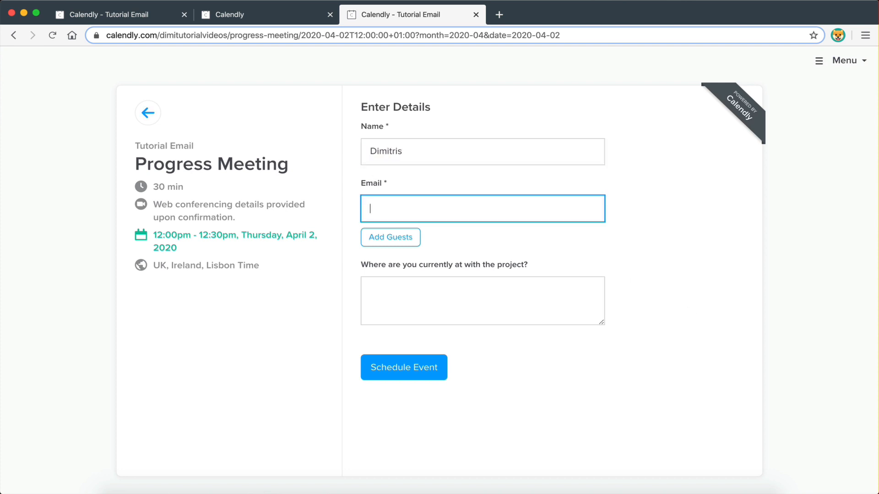
pyautogui.write('temp-mail.org/en/')
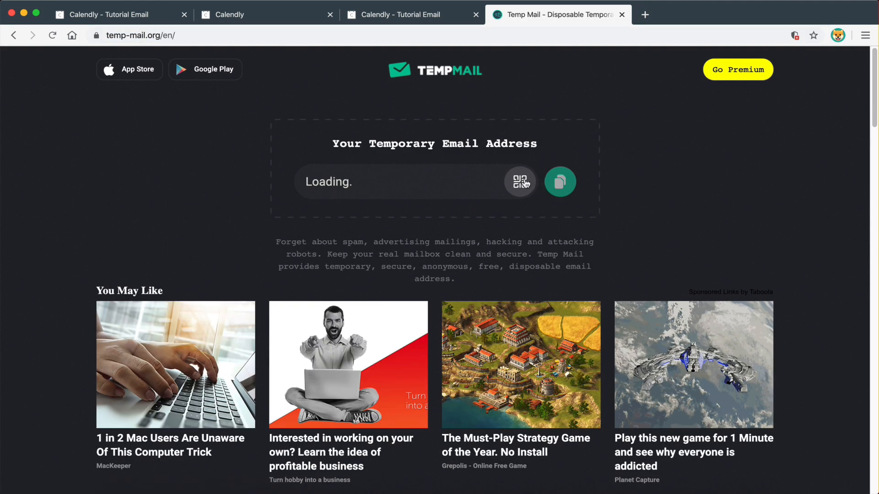
pyautogui.click(558, 181)
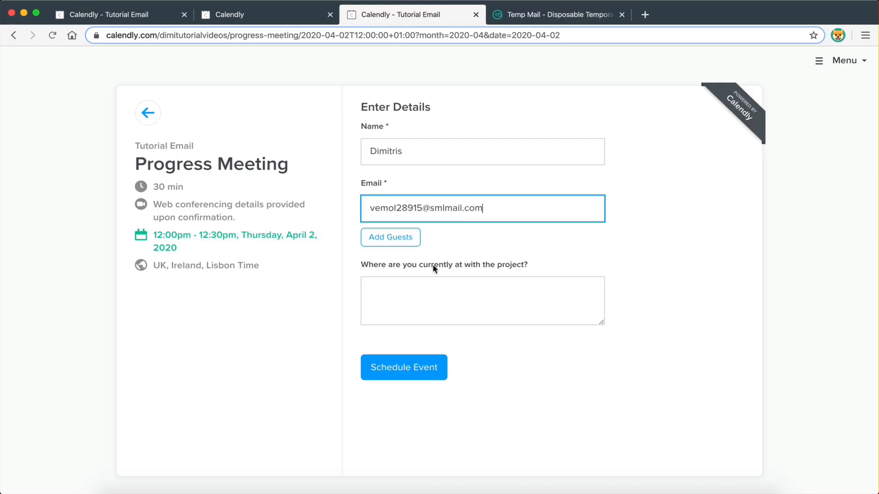
# Answer the project question 'I'm just getting started. Need some guidance!' and schedule the event
pyautogui.click(483, 300)
pyautogui.write('I')
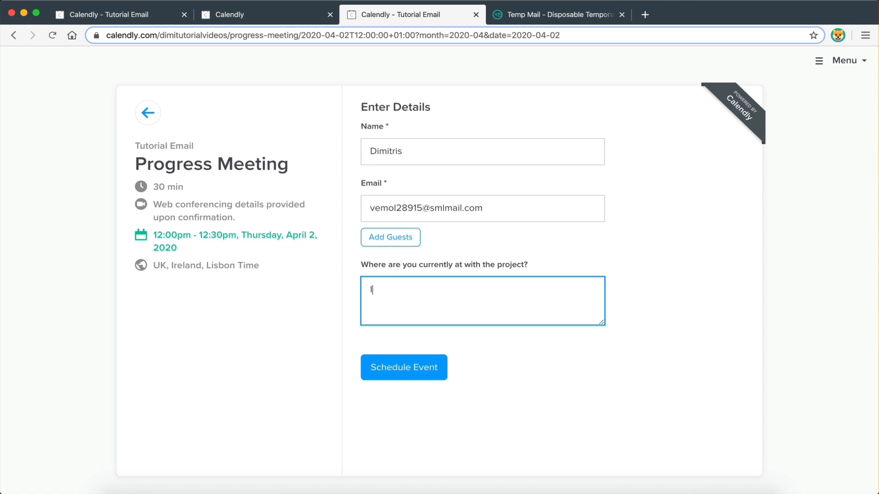
pyautogui.write("'m")
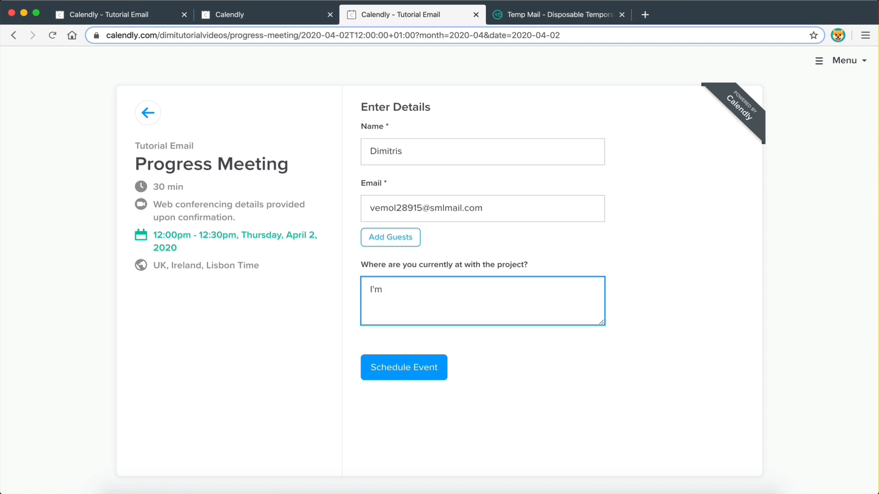
pyautogui.write('ju')
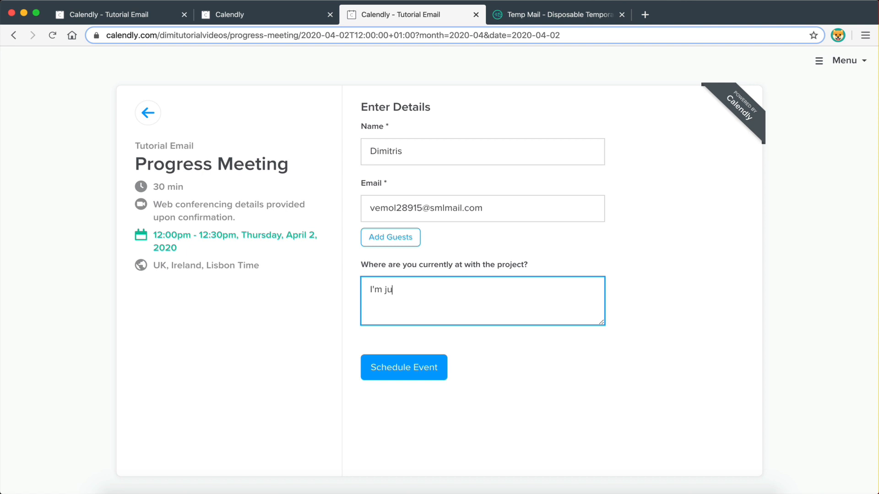
pyautogui.write('st getting stated')
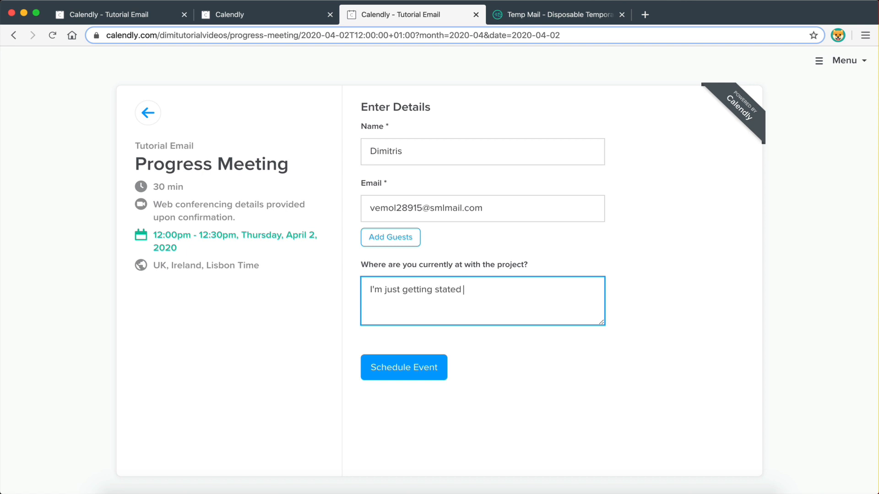
pyautogui.write('rted.')
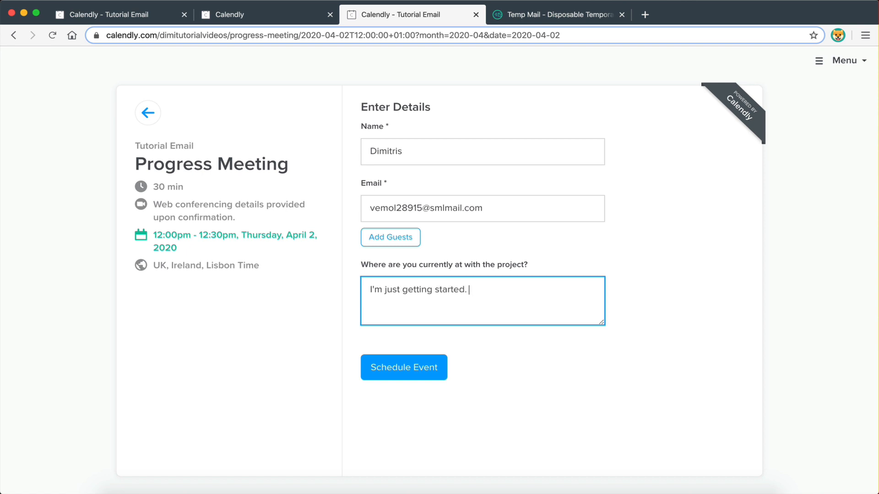
pyautogui.write('Need some g')
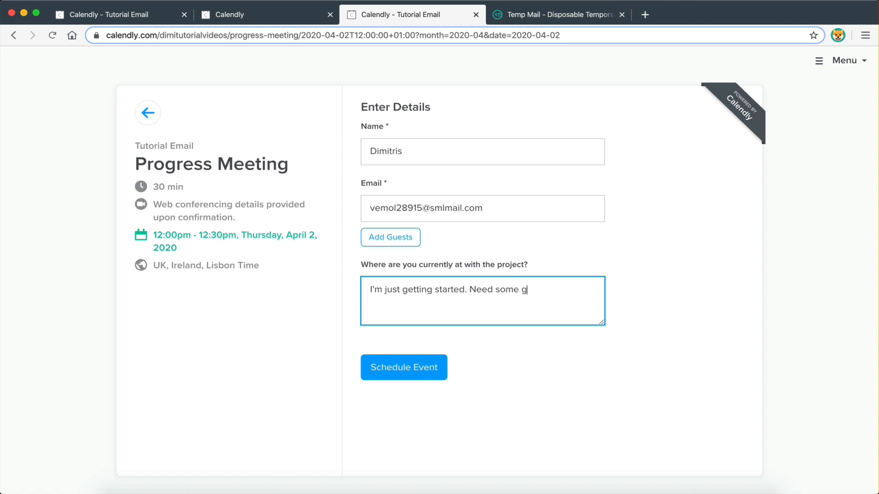
pyautogui.write('uidance!')
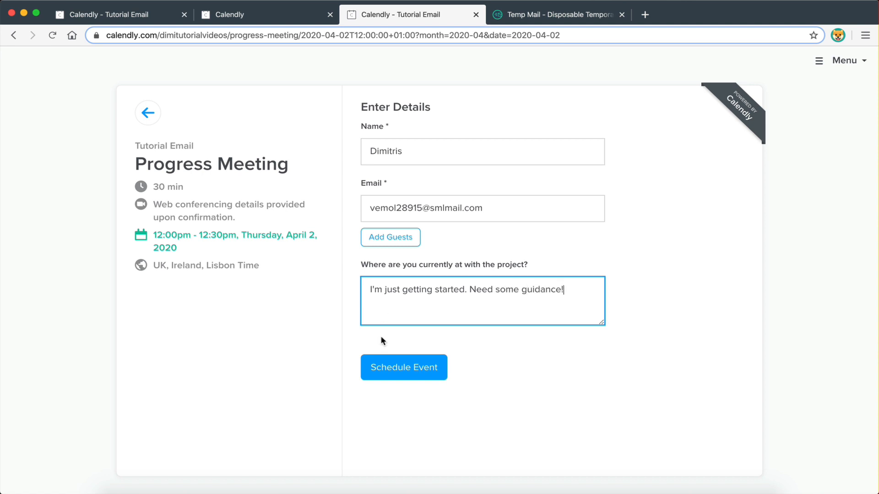
pyautogui.click(404, 367)
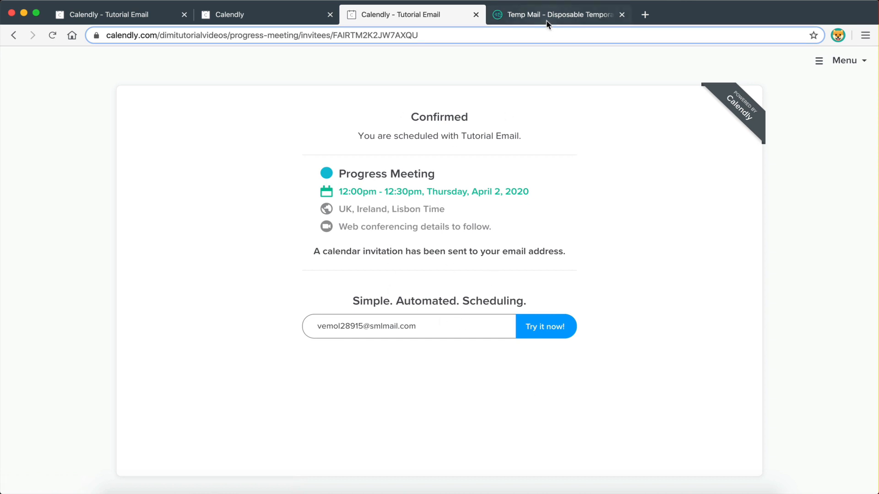
# In Temp Mail, find the invitation's zoom.us link beside Where and open it
pyautogui.click(555, 13)
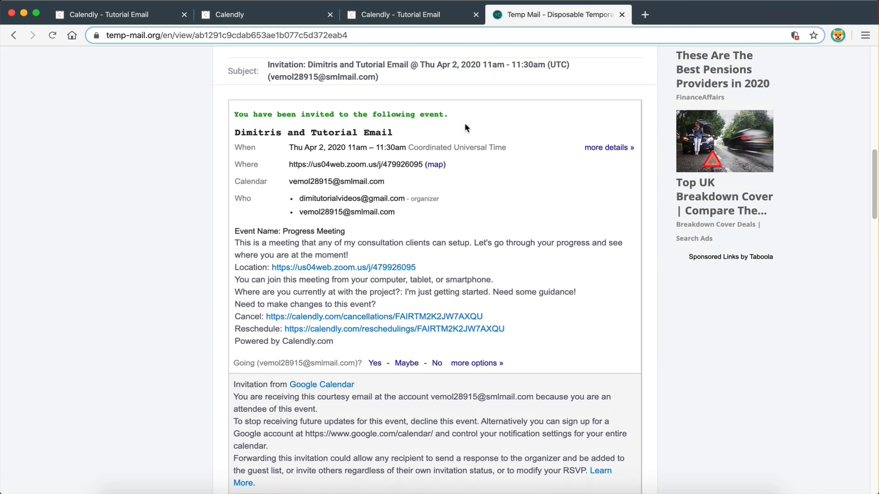
pyautogui.scroll(-3)
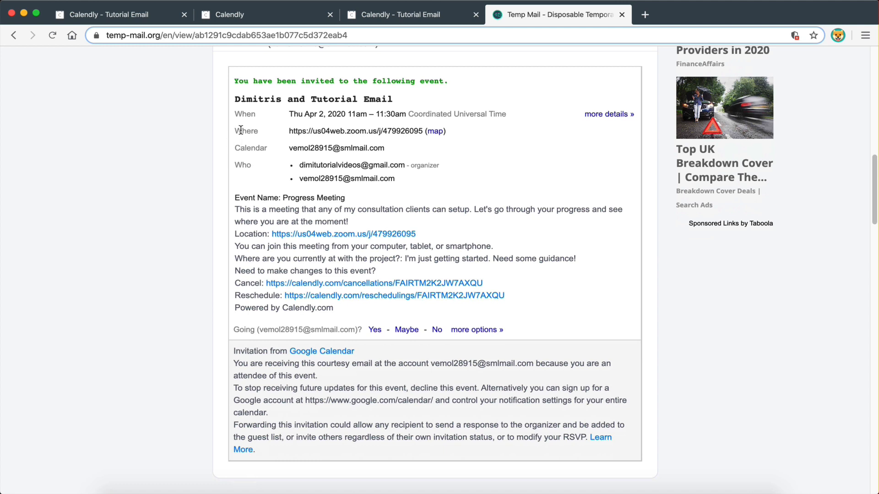
pyautogui.moveTo(288, 131); pyautogui.dragTo(424, 131)
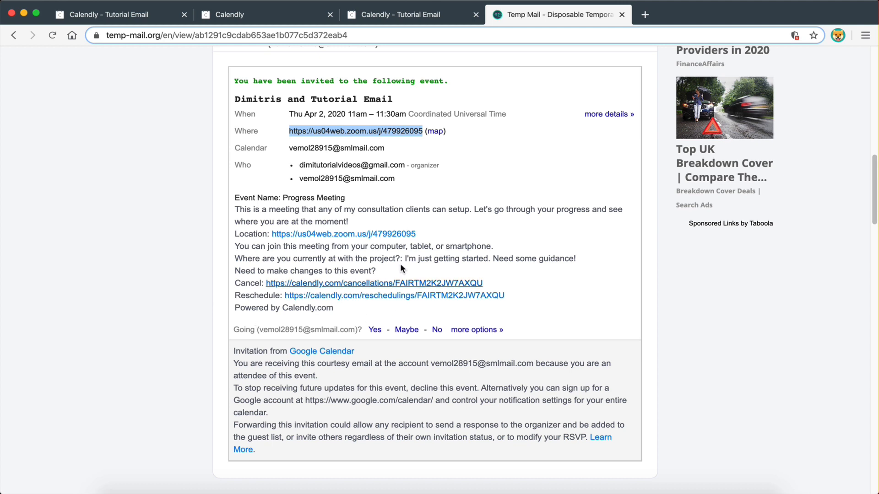
pyautogui.moveTo(344, 234)
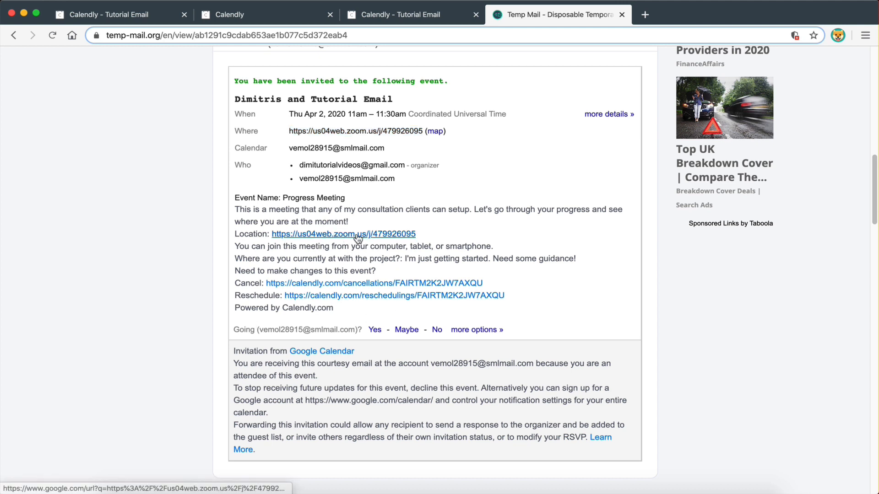
pyautogui.click(343, 233)
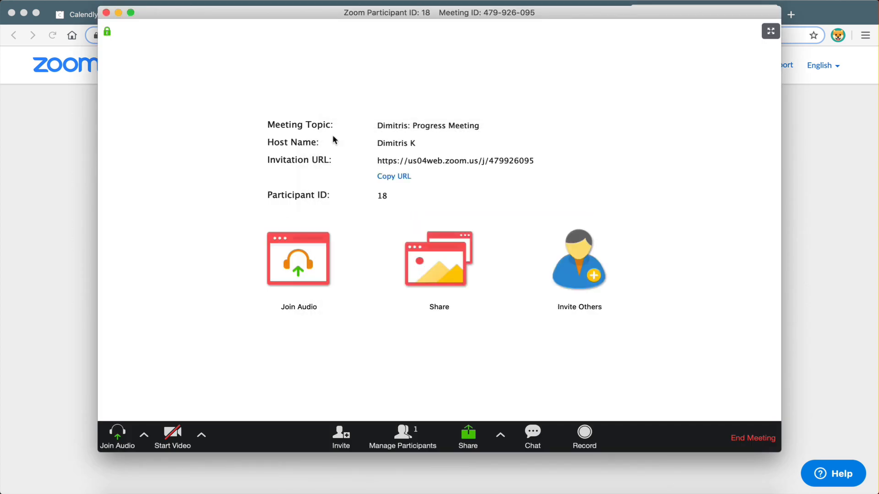
pyautogui.moveTo(135, 24)
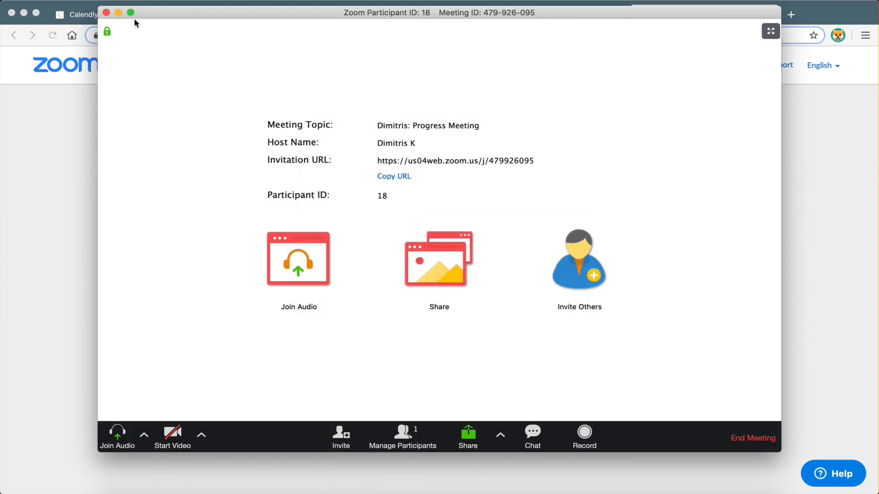
# Leave the Zoom meeting without ending it and dismiss the update prompt with Later
pyautogui.click(753, 438)
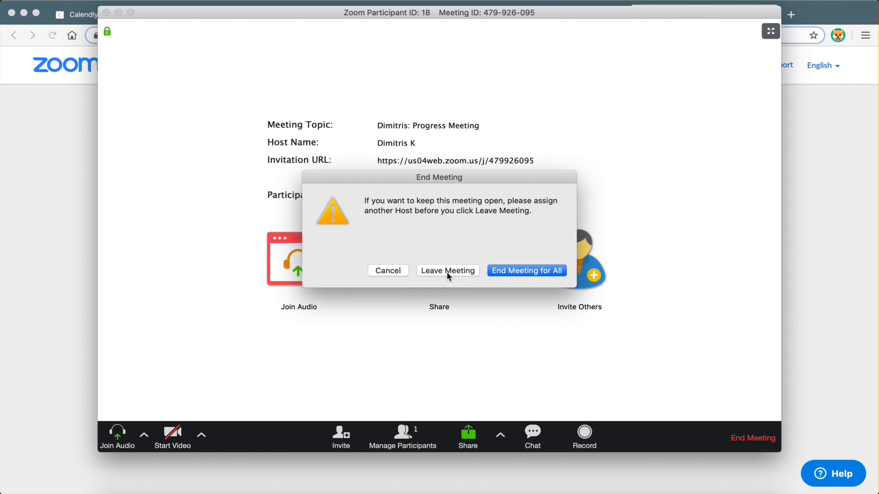
pyautogui.click(448, 270)
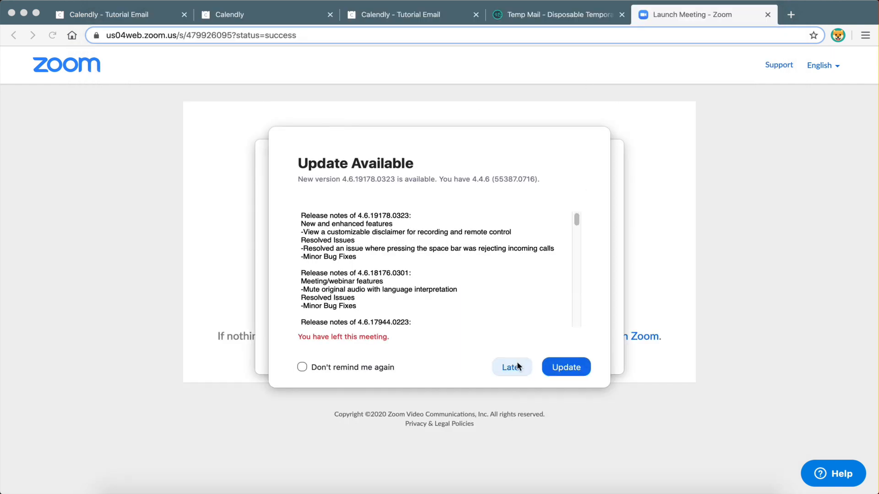
pyautogui.click(404, 14)
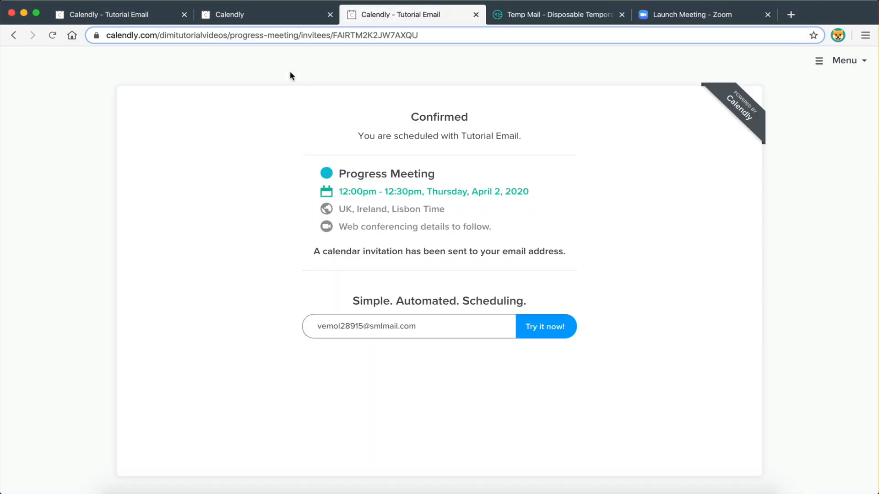